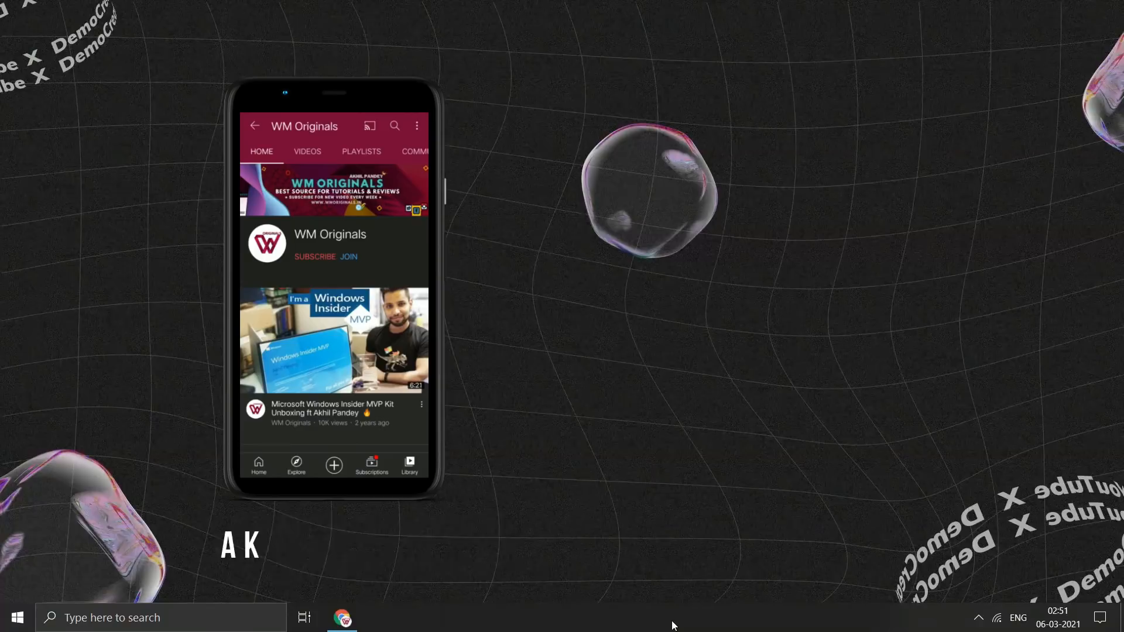
Launch Wondershare DemoCreator from the Start menu's app list and start its screen recorder
{"action": "left_click", "coordinate": [314, 256]}
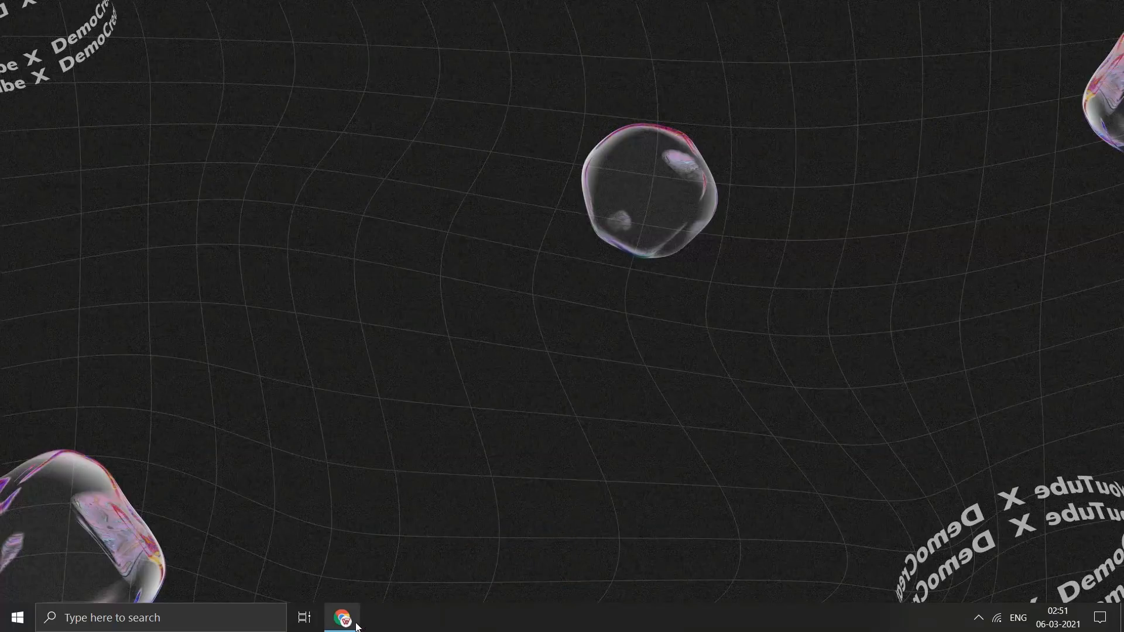
{"action": "left_click", "coordinate": [17, 617]}
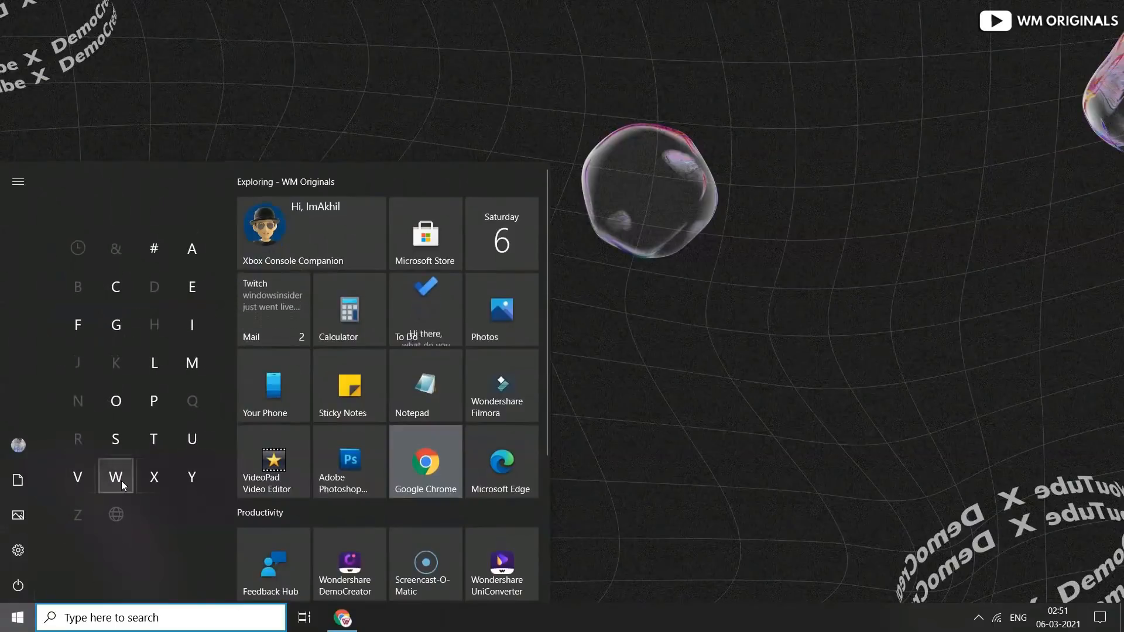
{"action": "left_click", "coordinate": [116, 476]}
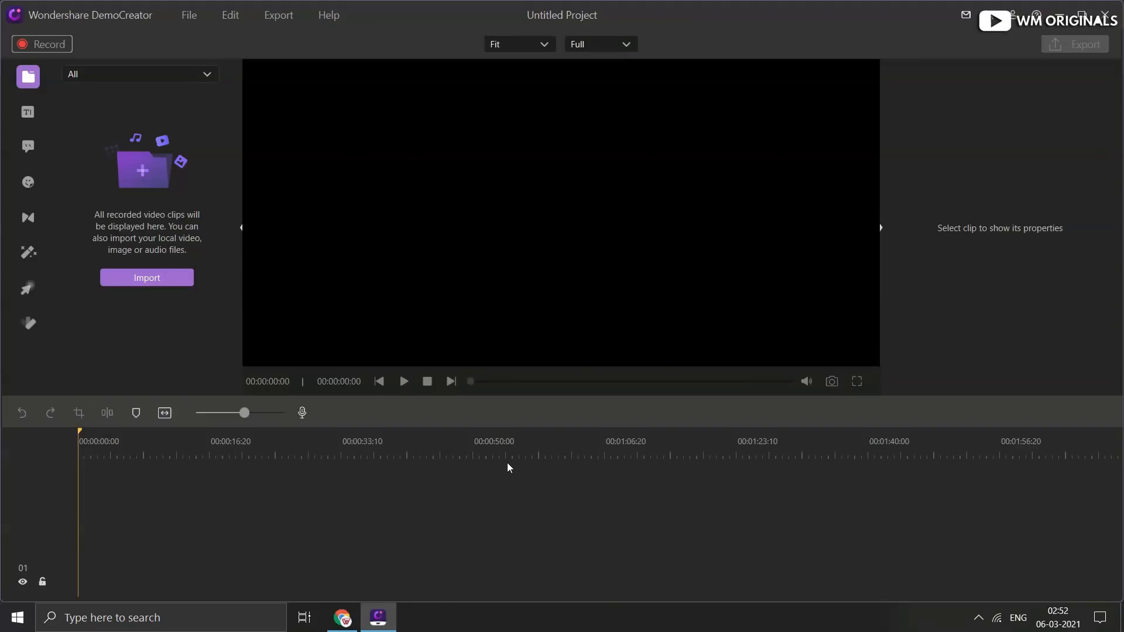
{"action": "left_click", "coordinate": [41, 43]}
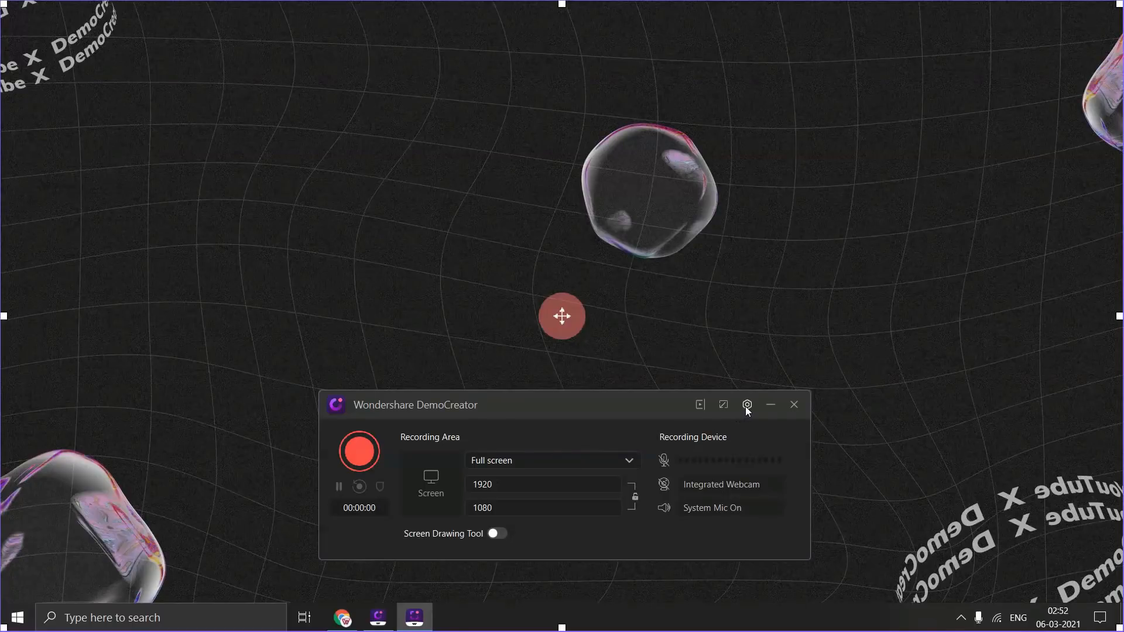
Review the recorder's Screen, Audio, Camera and Advanced shortcut settings, then dismiss Settings
{"action": "left_click", "coordinate": [746, 405]}
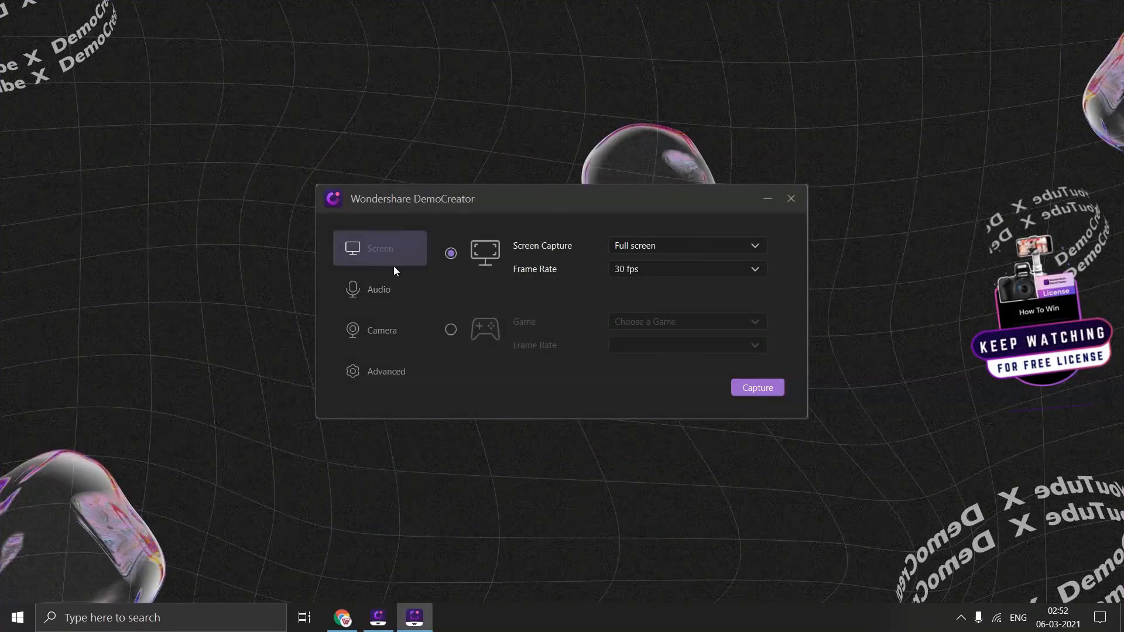
{"action": "left_click", "coordinate": [685, 244]}
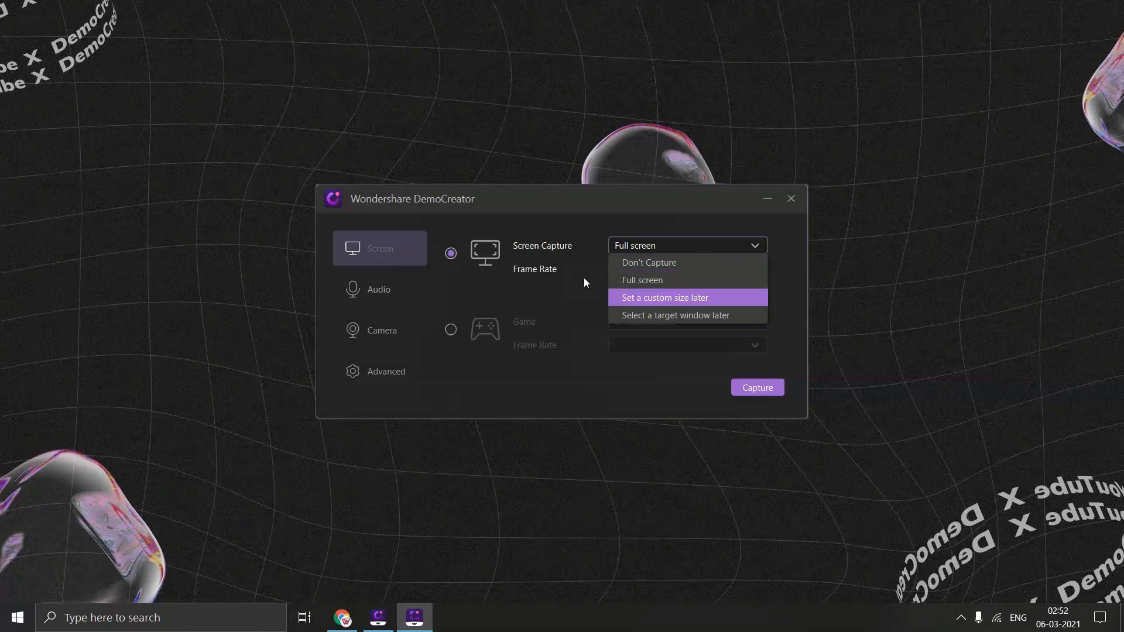
{"action": "left_click", "coordinate": [378, 289]}
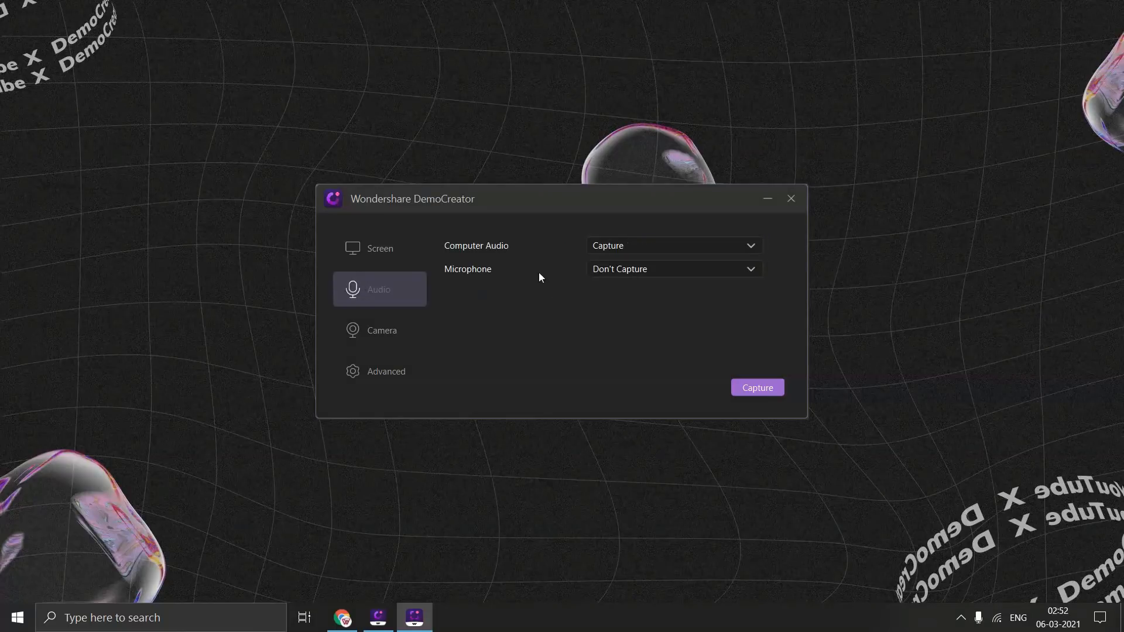
{"action": "mouse_move", "coordinate": [392, 329]}
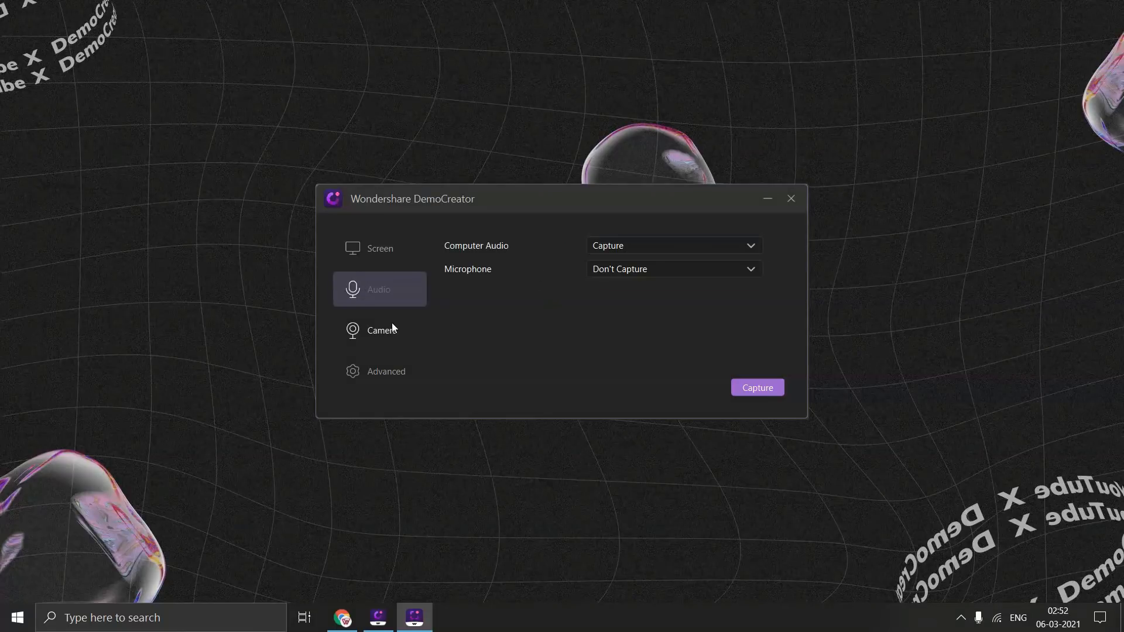
{"action": "left_click", "coordinate": [379, 330]}
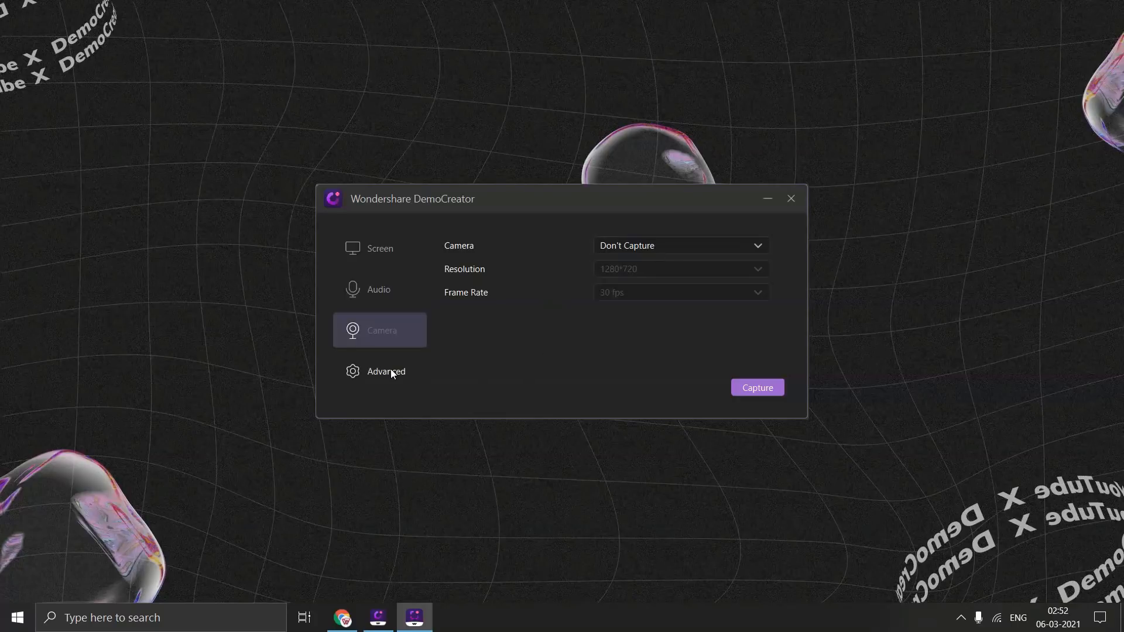
{"action": "left_click", "coordinate": [386, 371]}
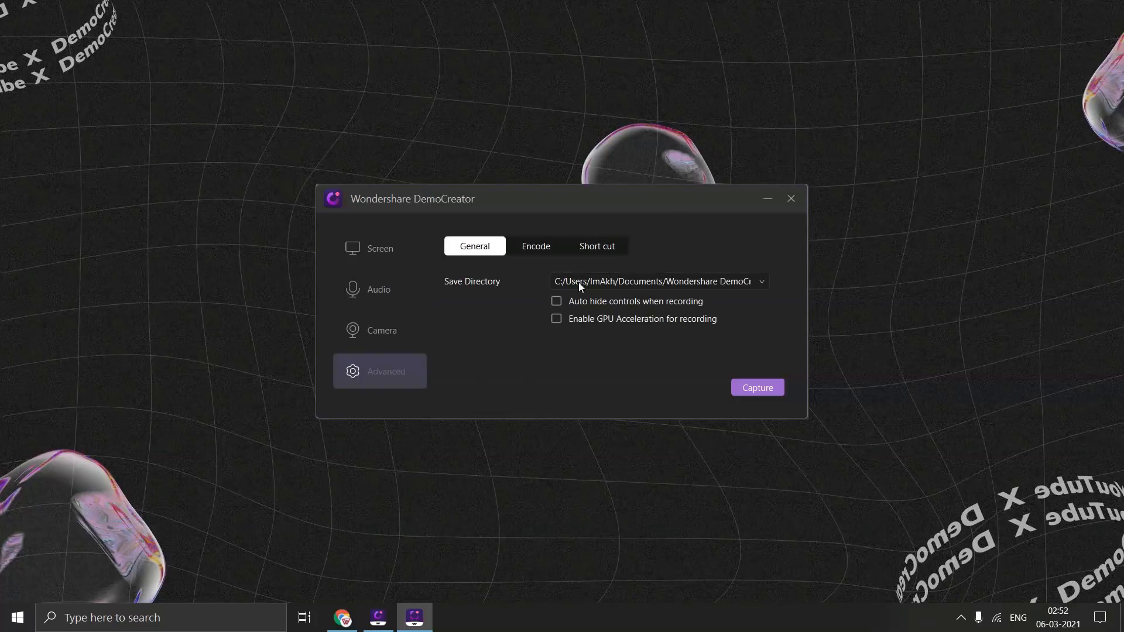
{"action": "mouse_move", "coordinate": [587, 255]}
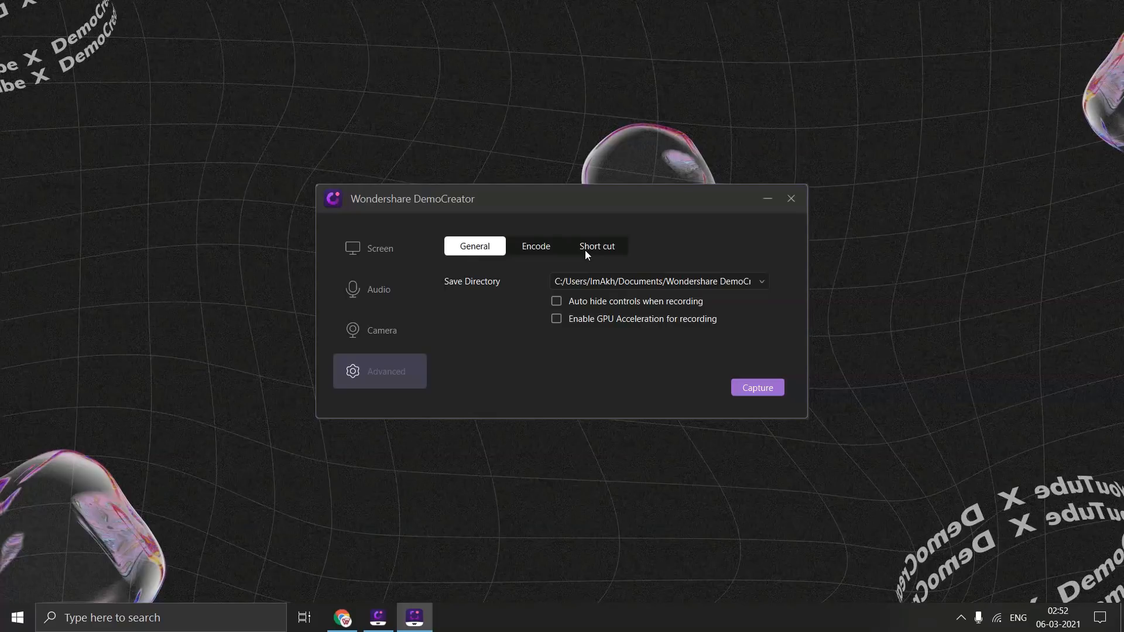
{"action": "left_click", "coordinate": [597, 246]}
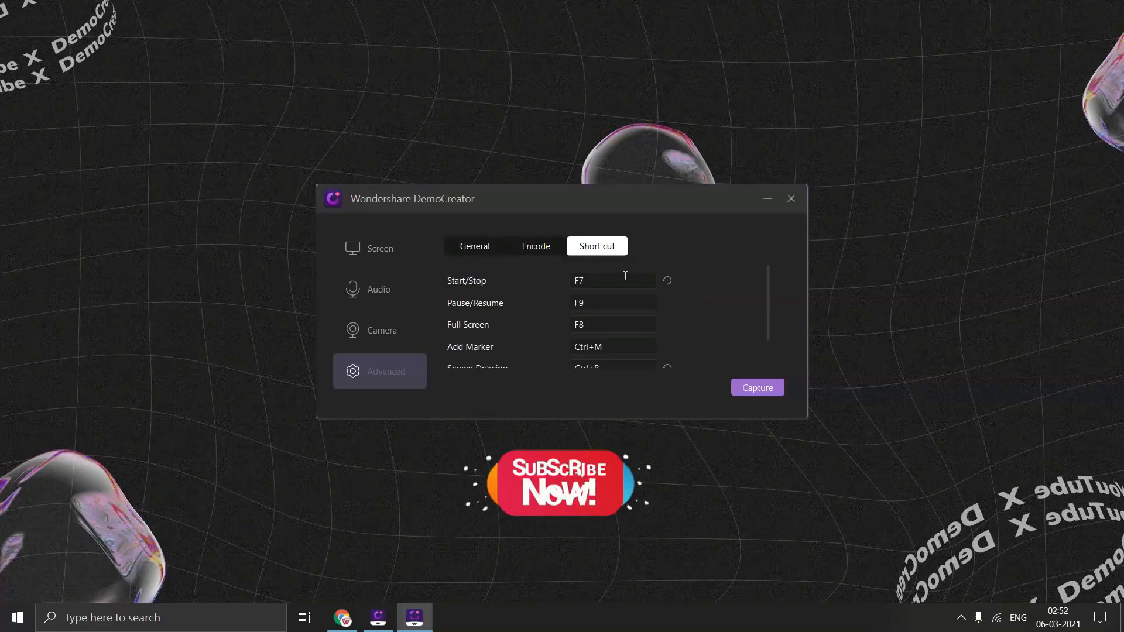
{"action": "scroll", "scroll_direction": "down", "scroll_amount": 3}
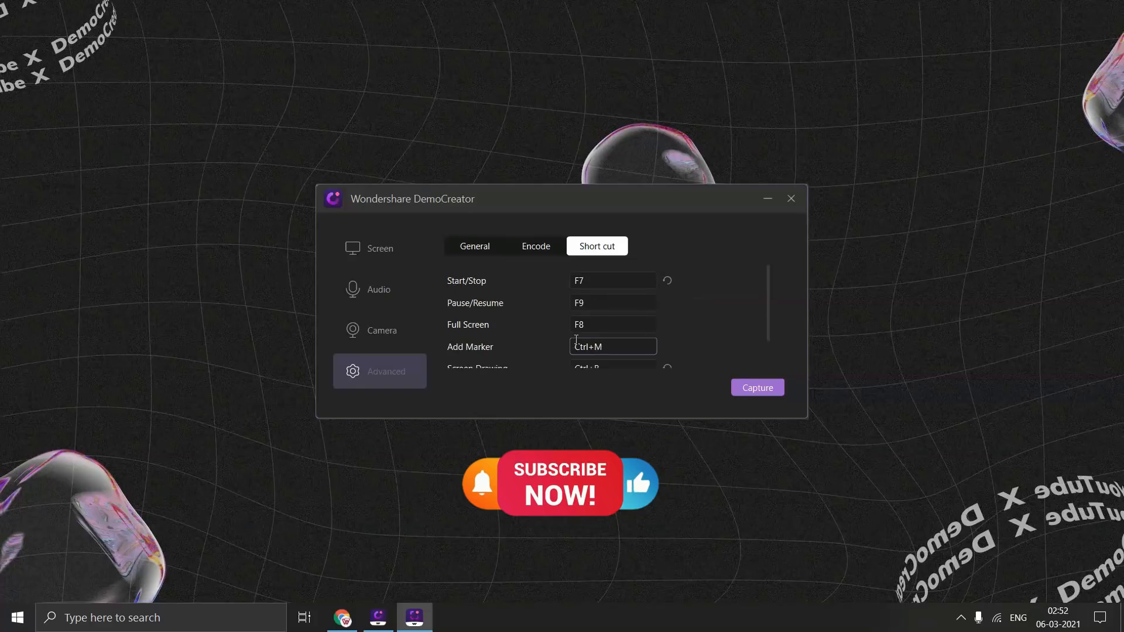
{"action": "left_click", "coordinate": [756, 388]}
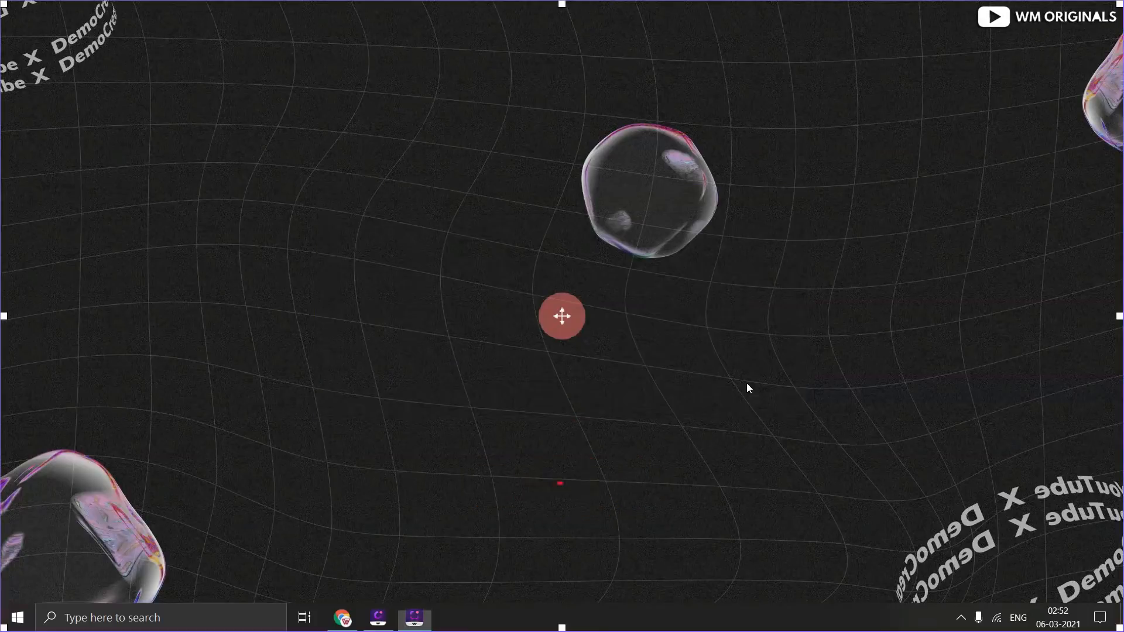
Restore the recorder panel and begin the full-screen recording
{"action": "left_click", "coordinate": [414, 617]}
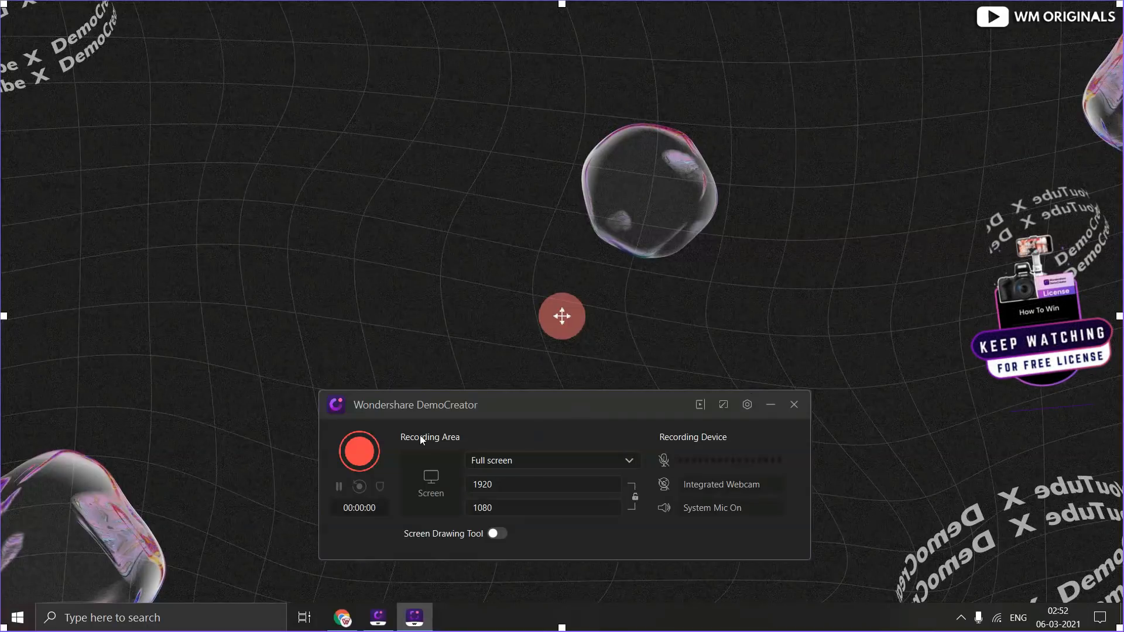
{"action": "left_click", "coordinate": [358, 451]}
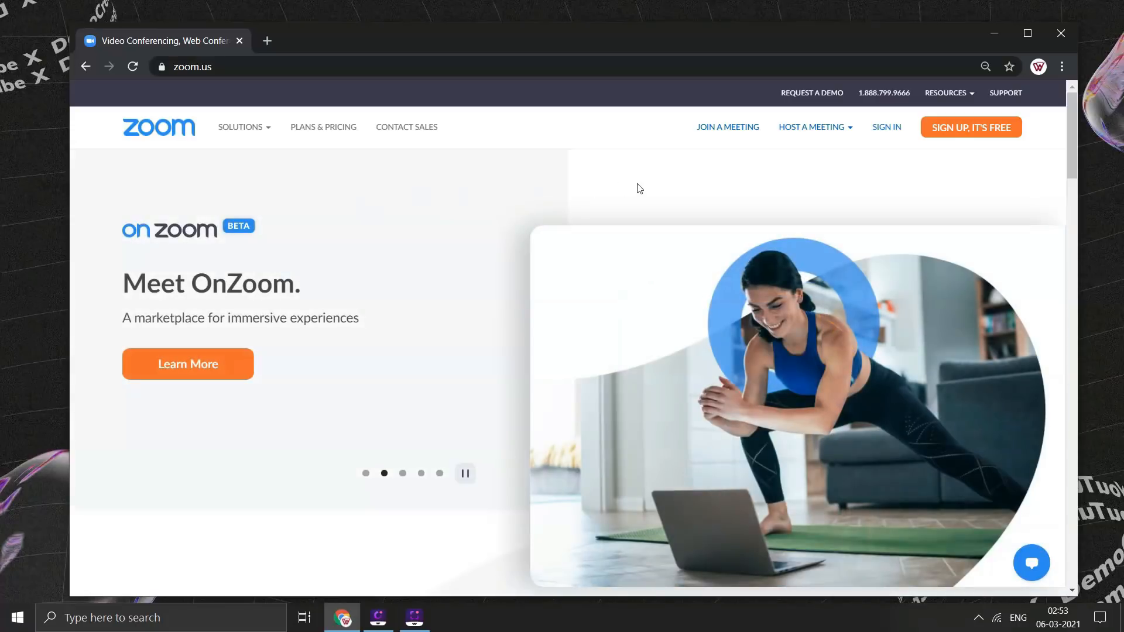
{"action": "mouse_move", "coordinate": [323, 127]}
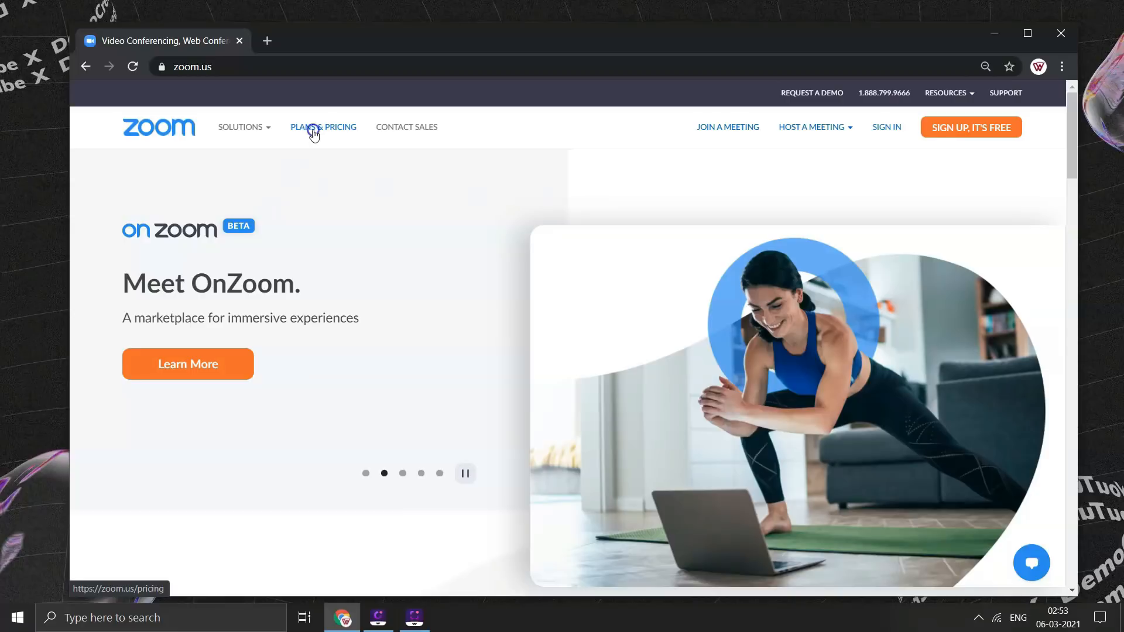
Go to Zoom's Plans & Pricing page from the top navigation
{"action": "left_click", "coordinate": [323, 127]}
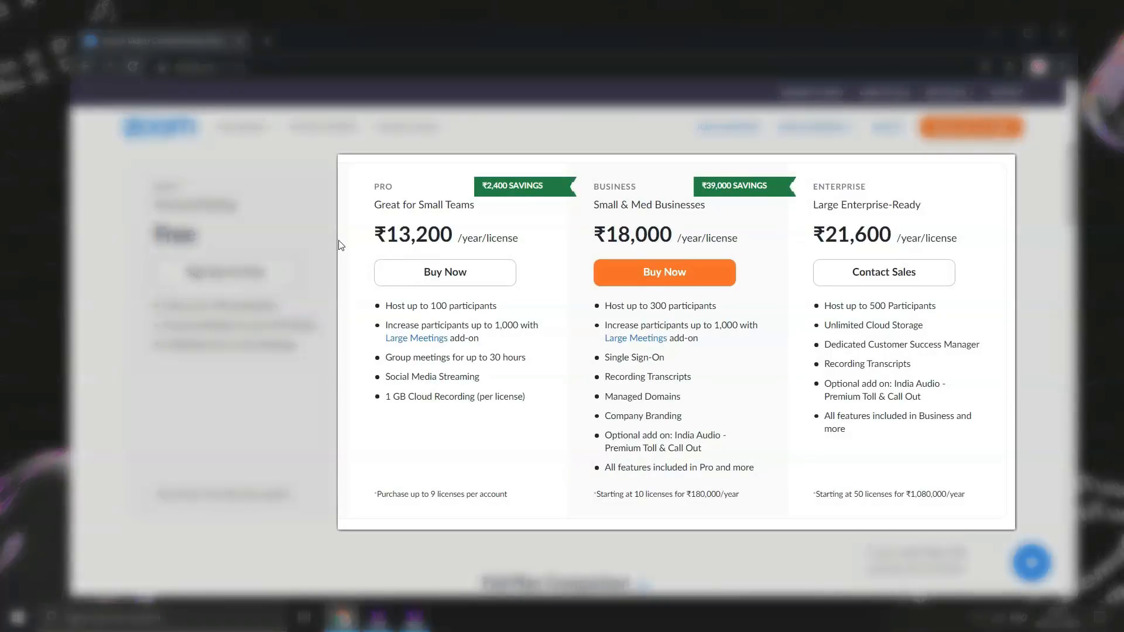
{"action": "mouse_move", "coordinate": [401, 240]}
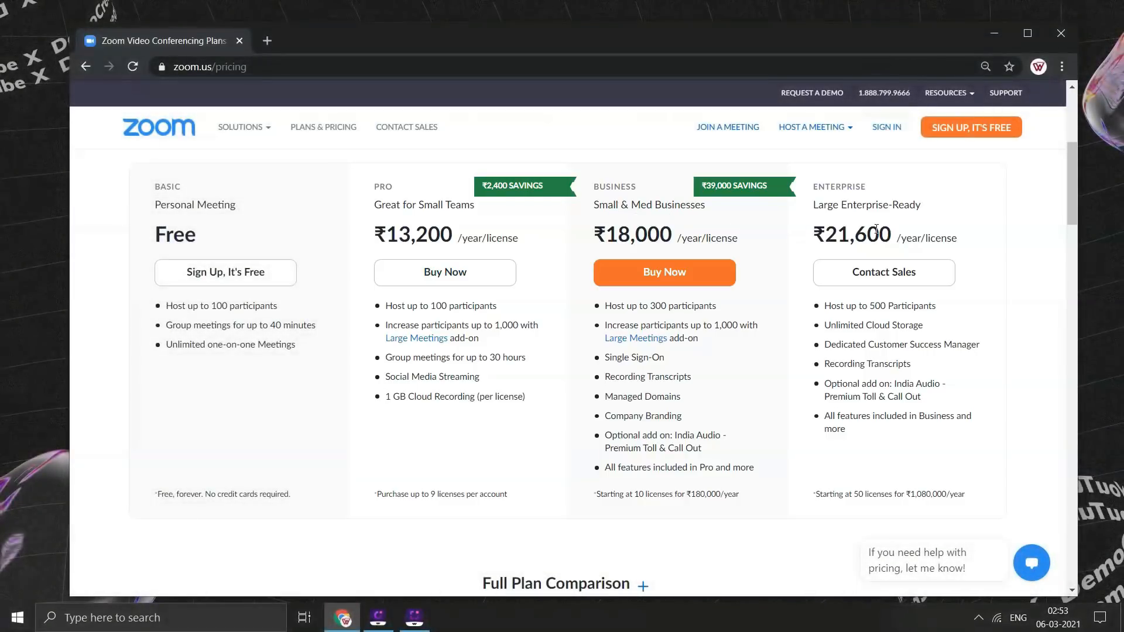
{"action": "mouse_move", "coordinate": [224, 273]}
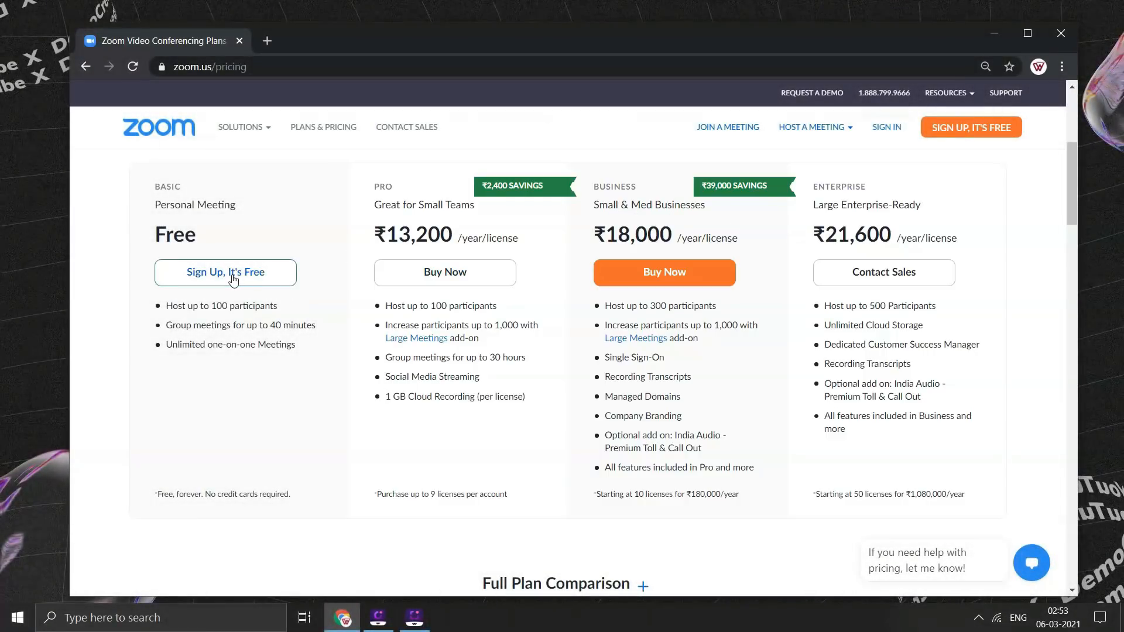
Begin free Basic plan sign-up and confirm the date of birth for verification
{"action": "left_click", "coordinate": [225, 273]}
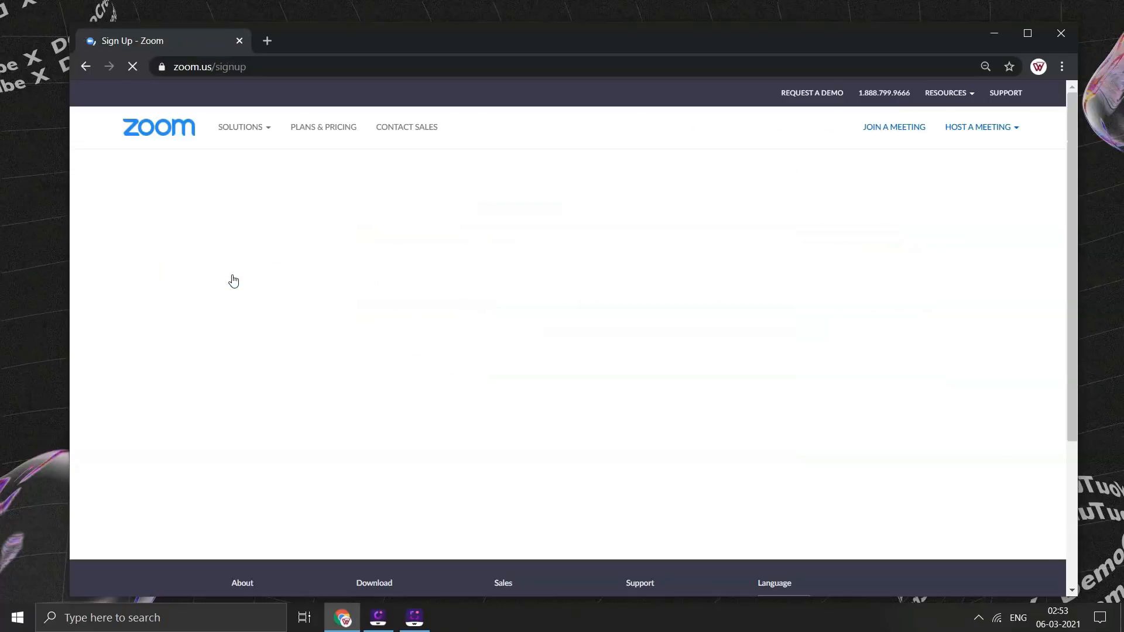
{"action": "left_click", "coordinate": [464, 246]}
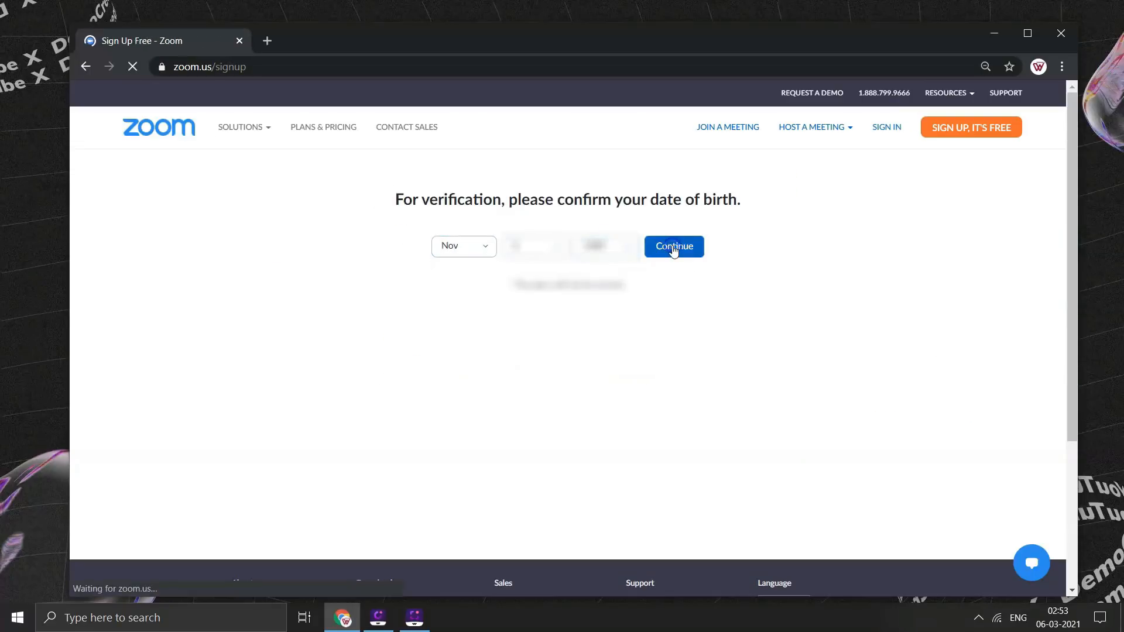
{"action": "left_click", "coordinate": [672, 247]}
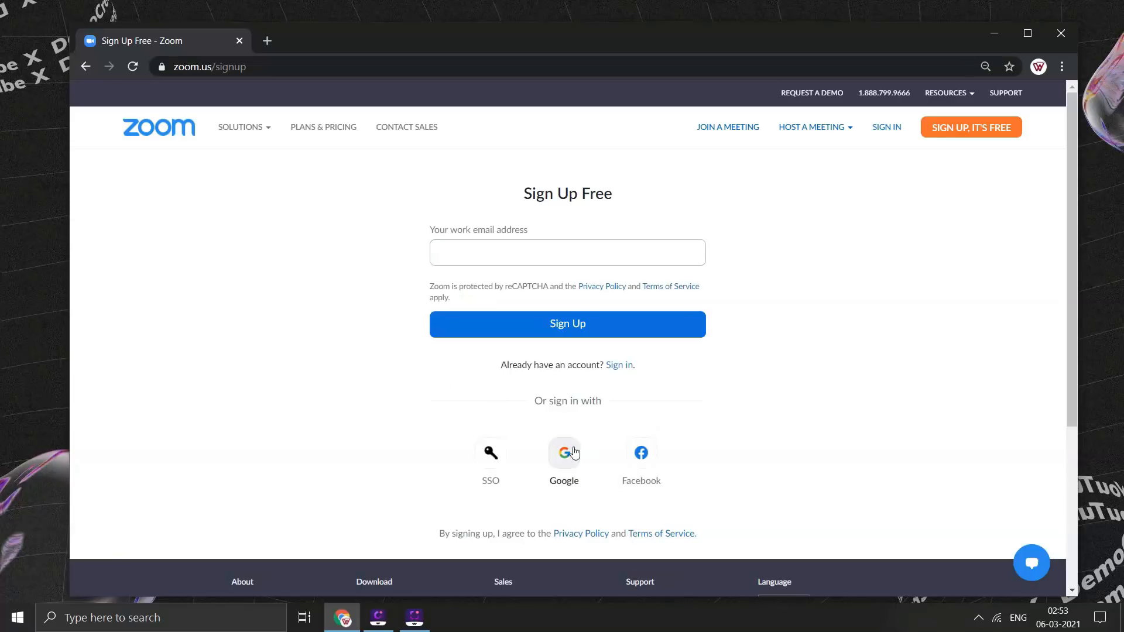
Sign up through the existing Google account and create the Zoom account
{"action": "left_click", "coordinate": [564, 452]}
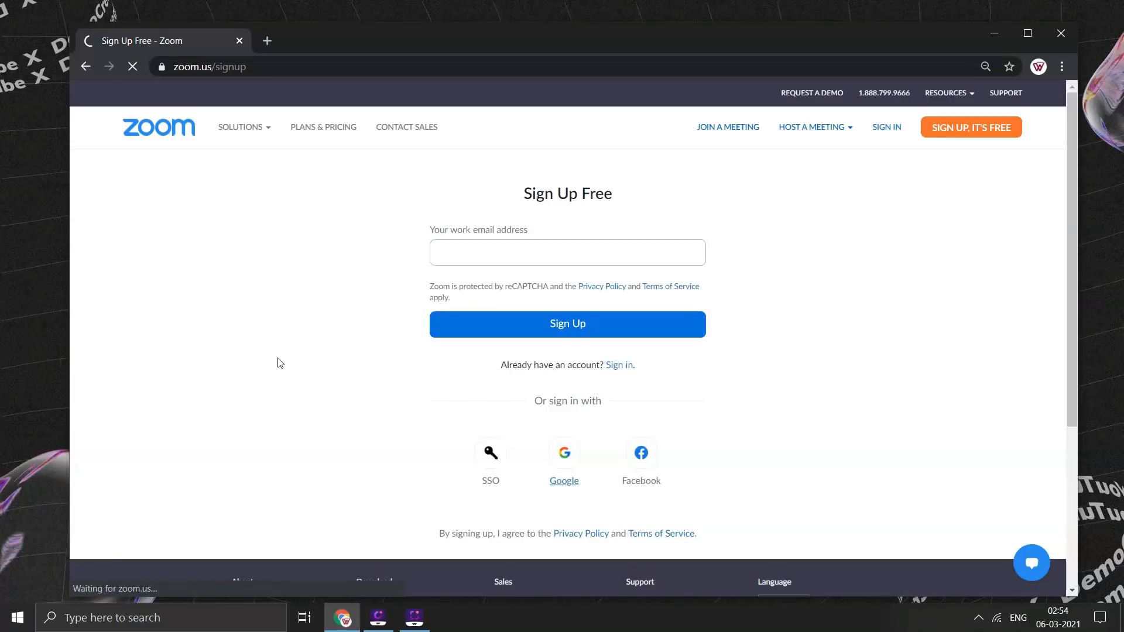
{"action": "left_click", "coordinate": [564, 452]}
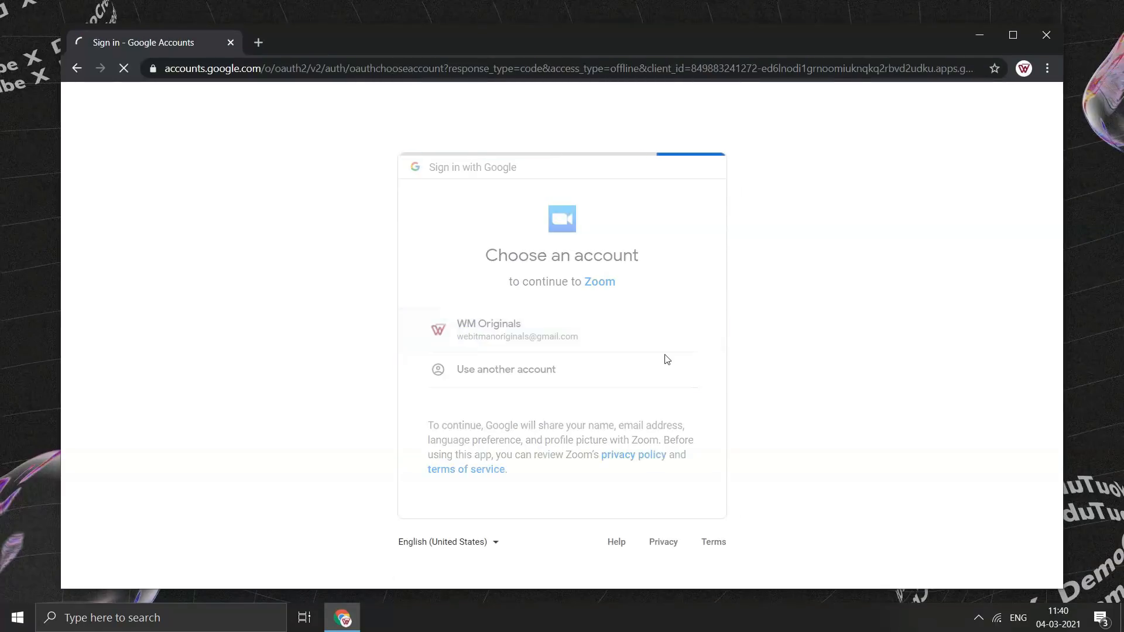
{"action": "left_click", "coordinate": [516, 330]}
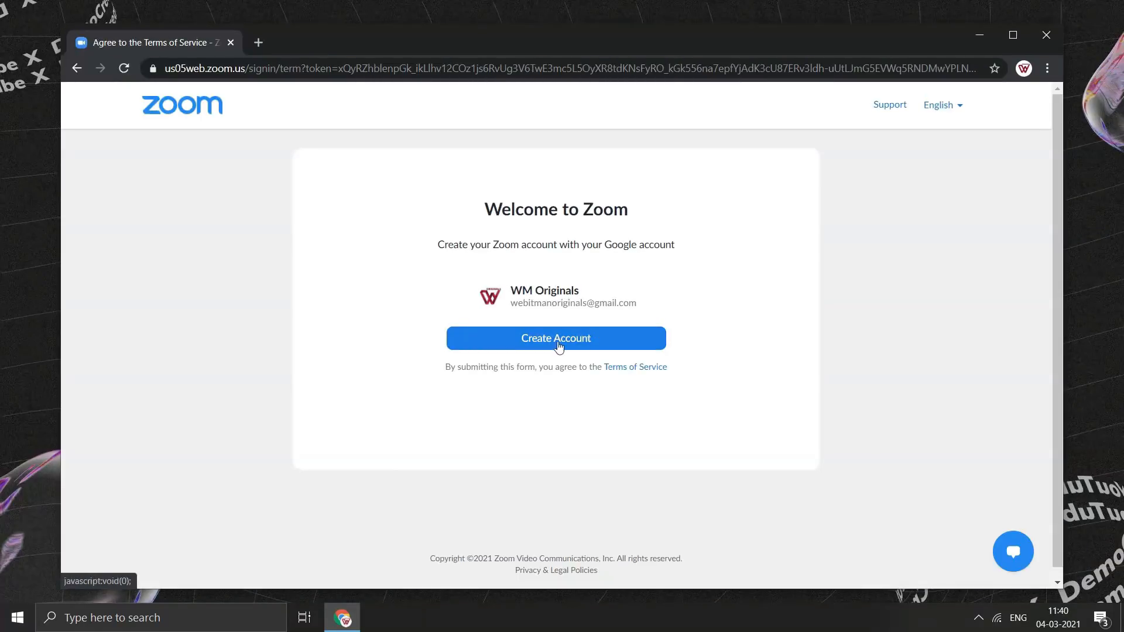
{"action": "left_click", "coordinate": [555, 338]}
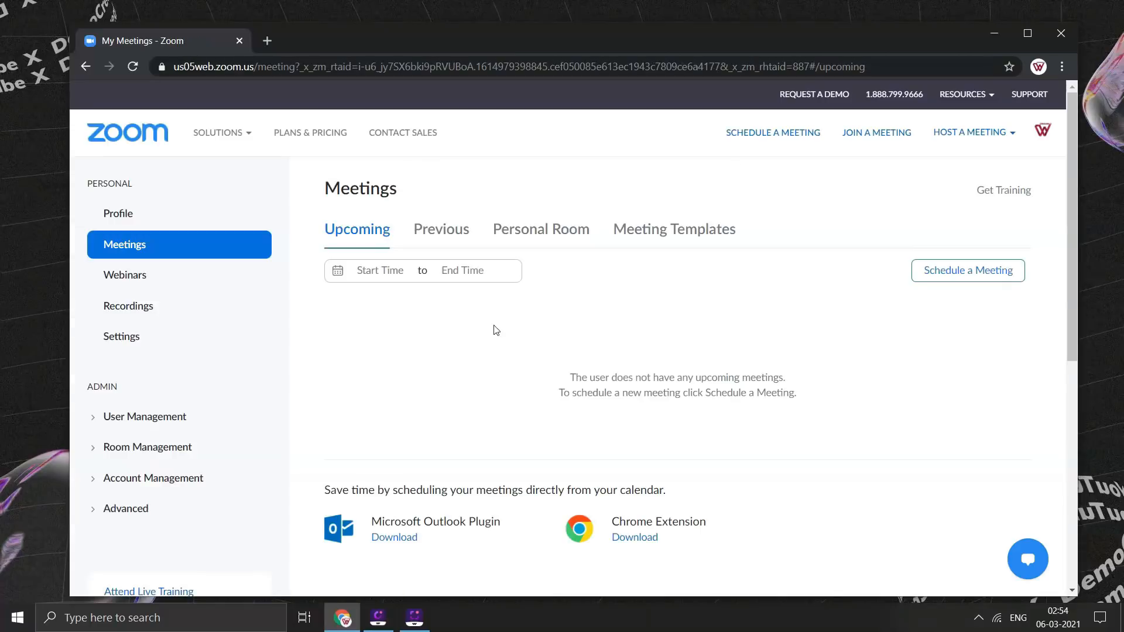
{"action": "mouse_move", "coordinate": [125, 274]}
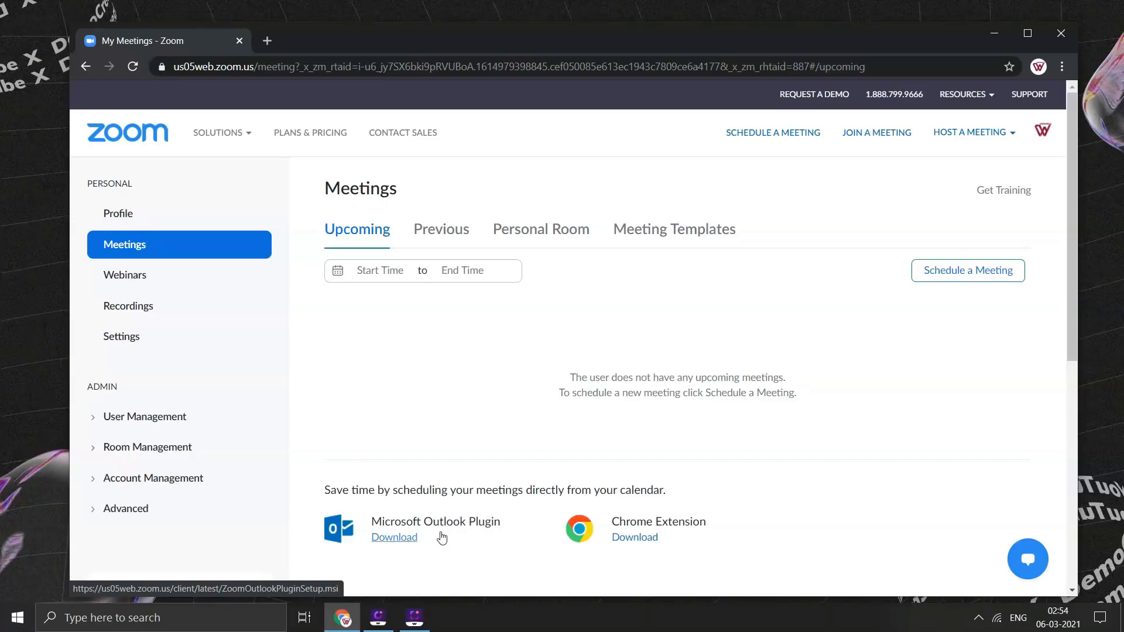
{"action": "mouse_move", "coordinate": [633, 537]}
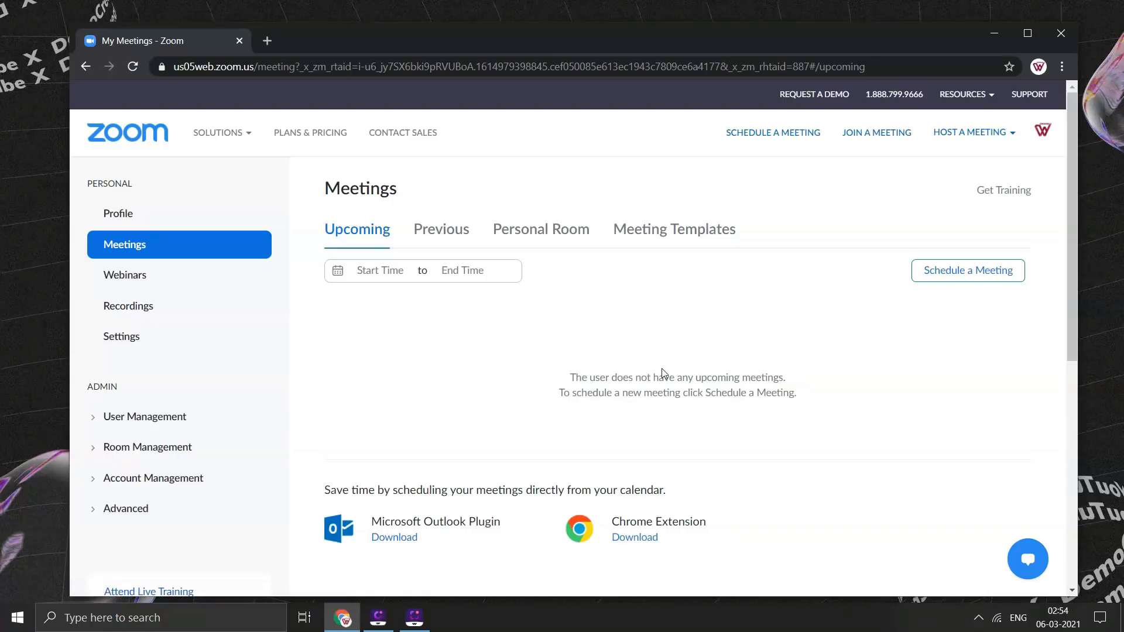
{"action": "mouse_move", "coordinate": [876, 132]}
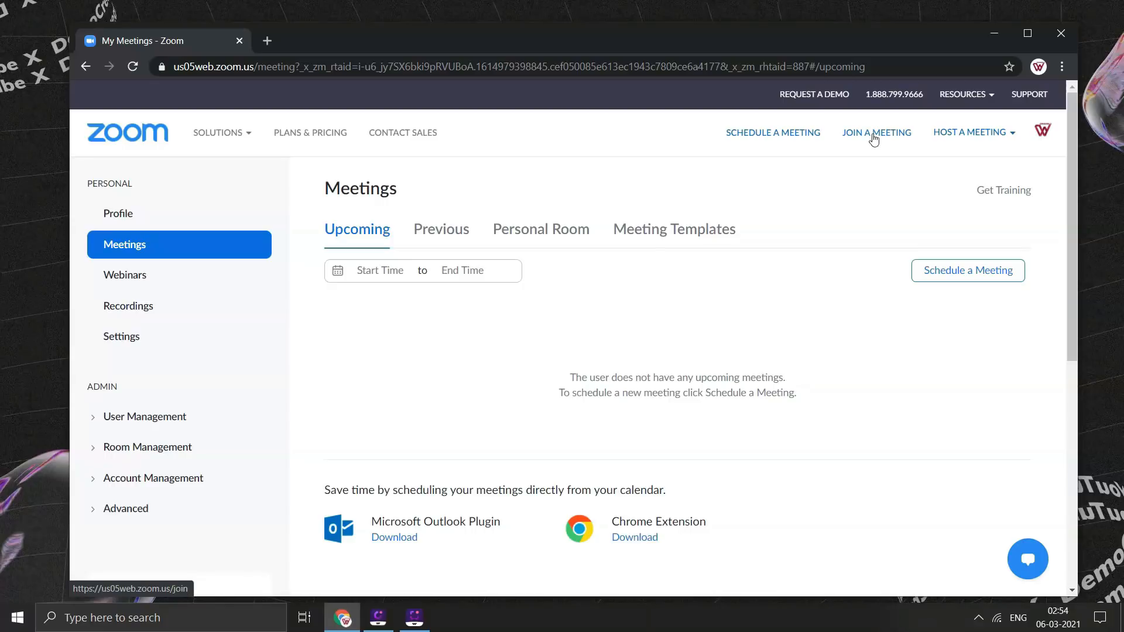
Host a new meeting with video off from the Host a Meeting menu
{"action": "left_click", "coordinate": [969, 132]}
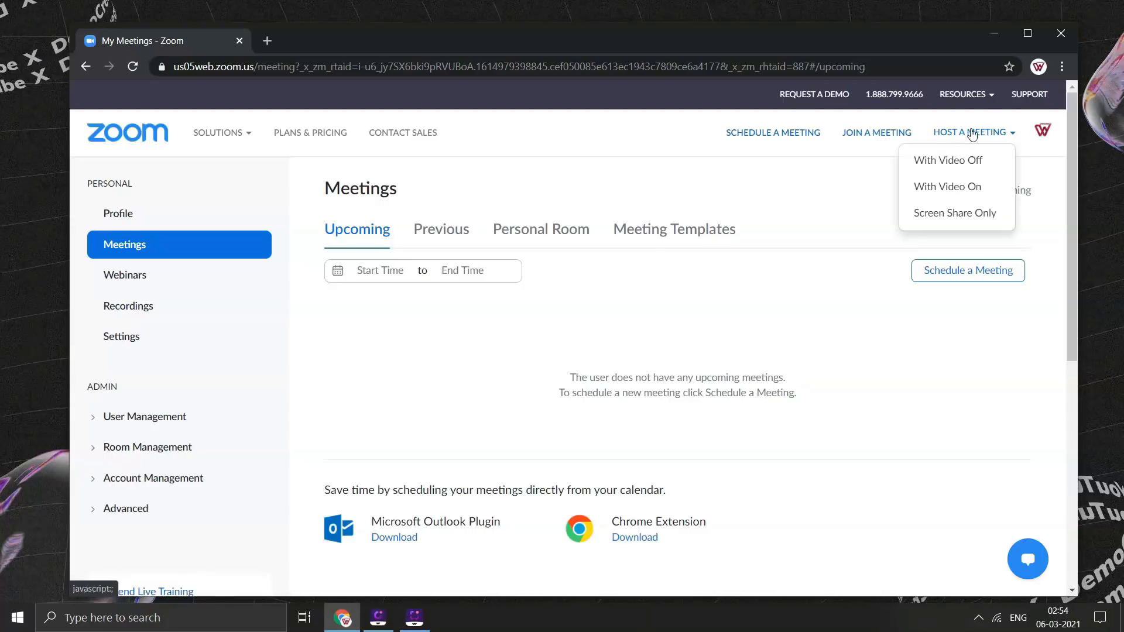
{"action": "mouse_move", "coordinate": [956, 213]}
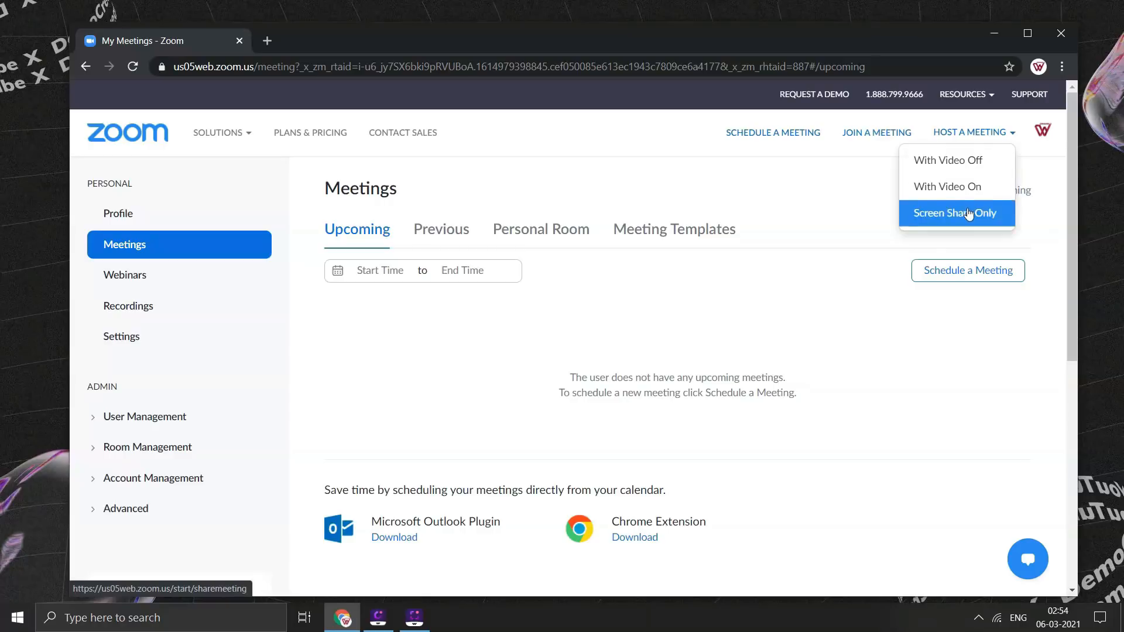
{"action": "mouse_move", "coordinate": [956, 161]}
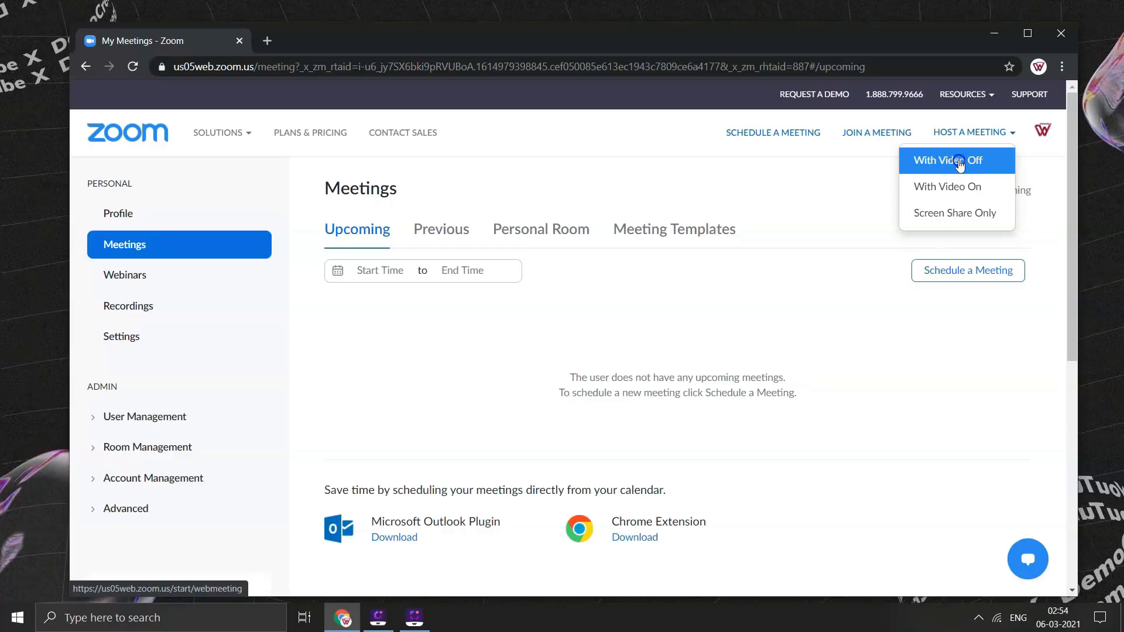
{"action": "left_click", "coordinate": [947, 161]}
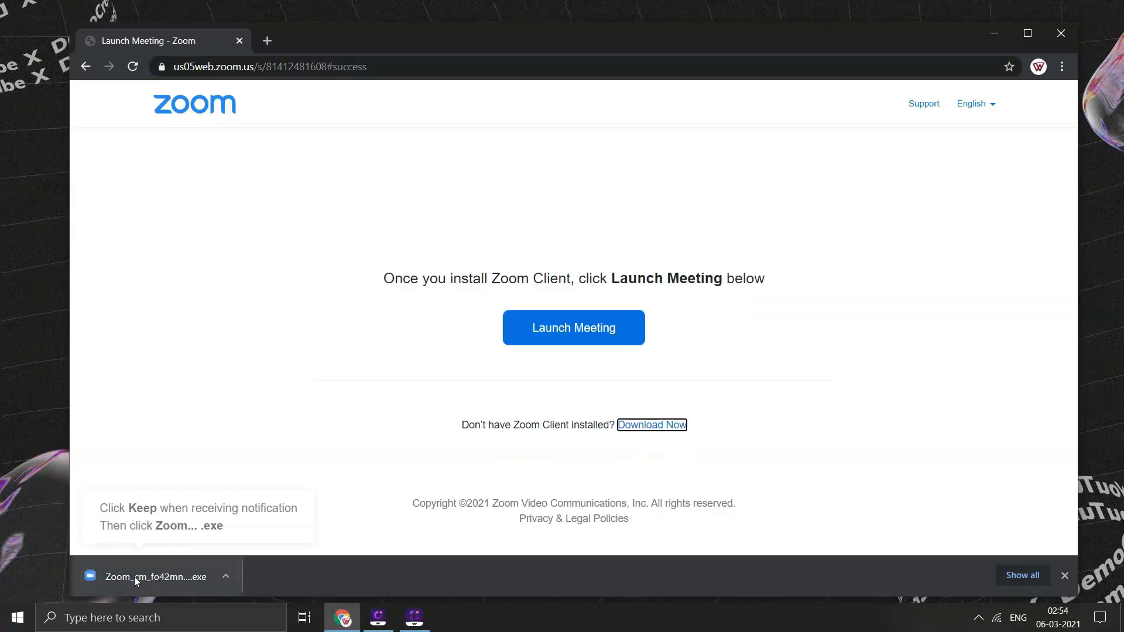
Launch the meeting in the Zoom app, join with computer audio and mute the microphone
{"action": "left_click", "coordinate": [151, 576]}
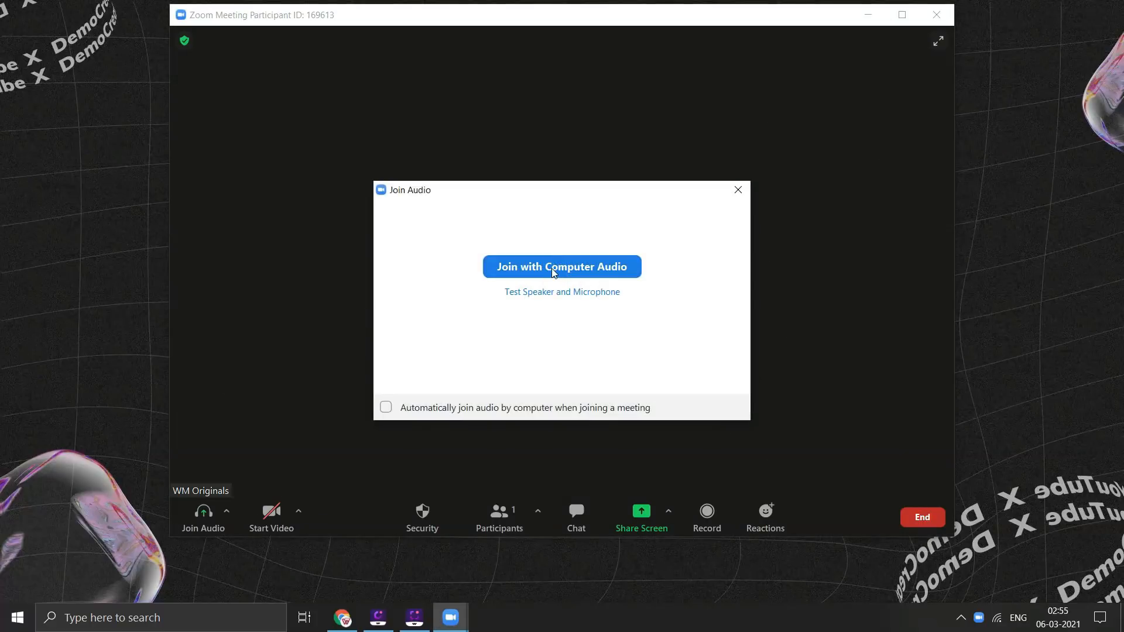
{"action": "left_click", "coordinate": [560, 265]}
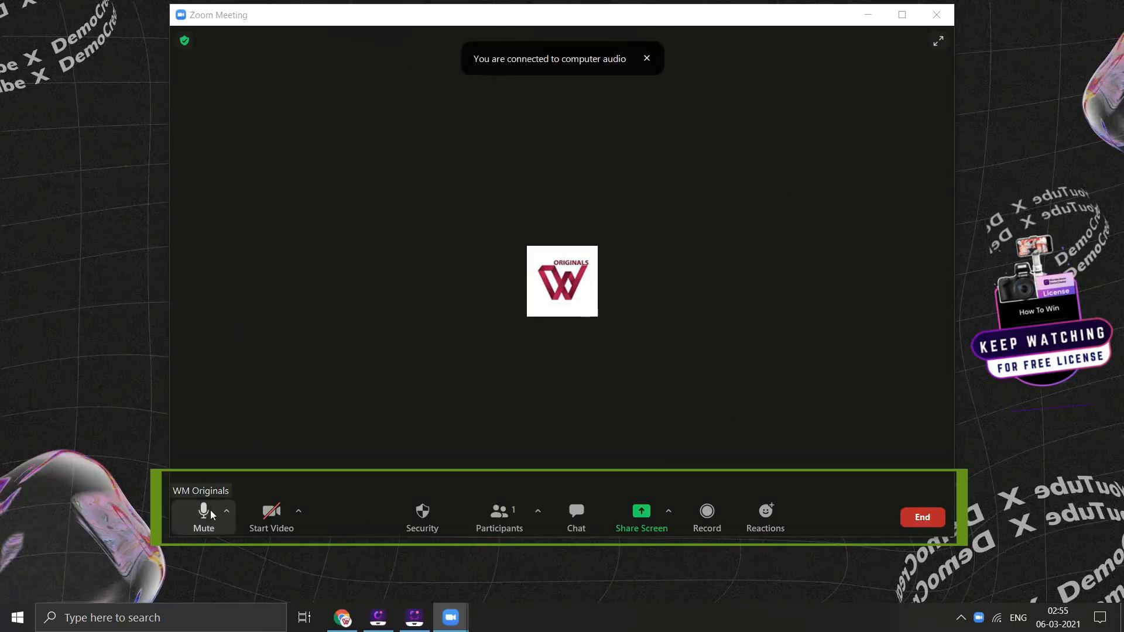
{"action": "left_click", "coordinate": [203, 515]}
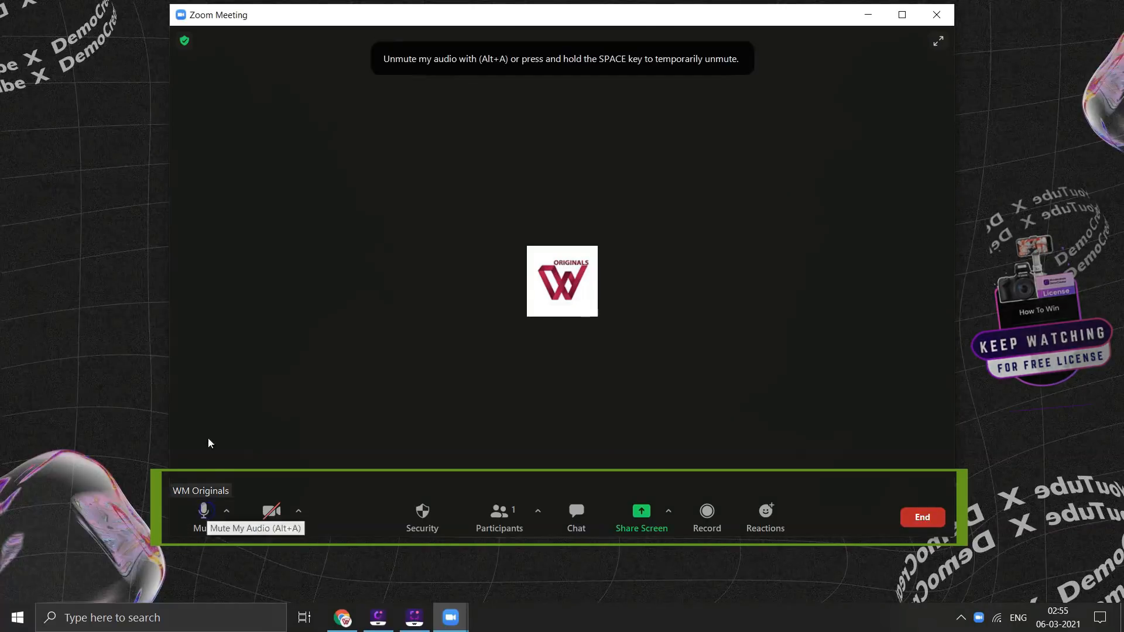
{"action": "mouse_move", "coordinate": [241, 455]}
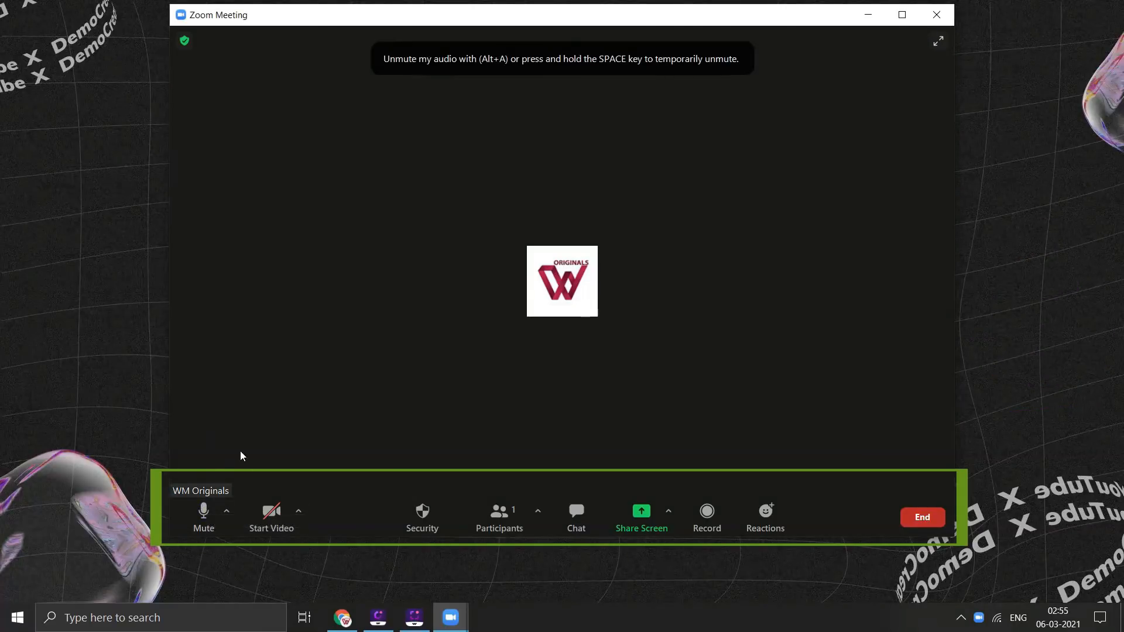
{"action": "mouse_move", "coordinate": [271, 516]}
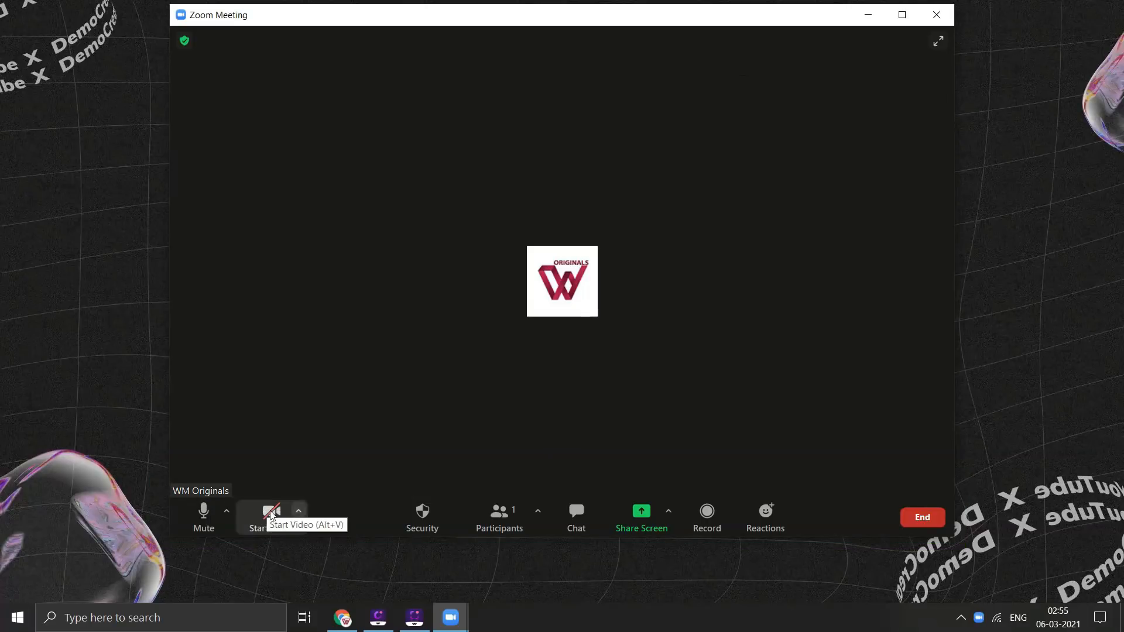
Show the participants list and the meeting chat
{"action": "left_click", "coordinate": [500, 512]}
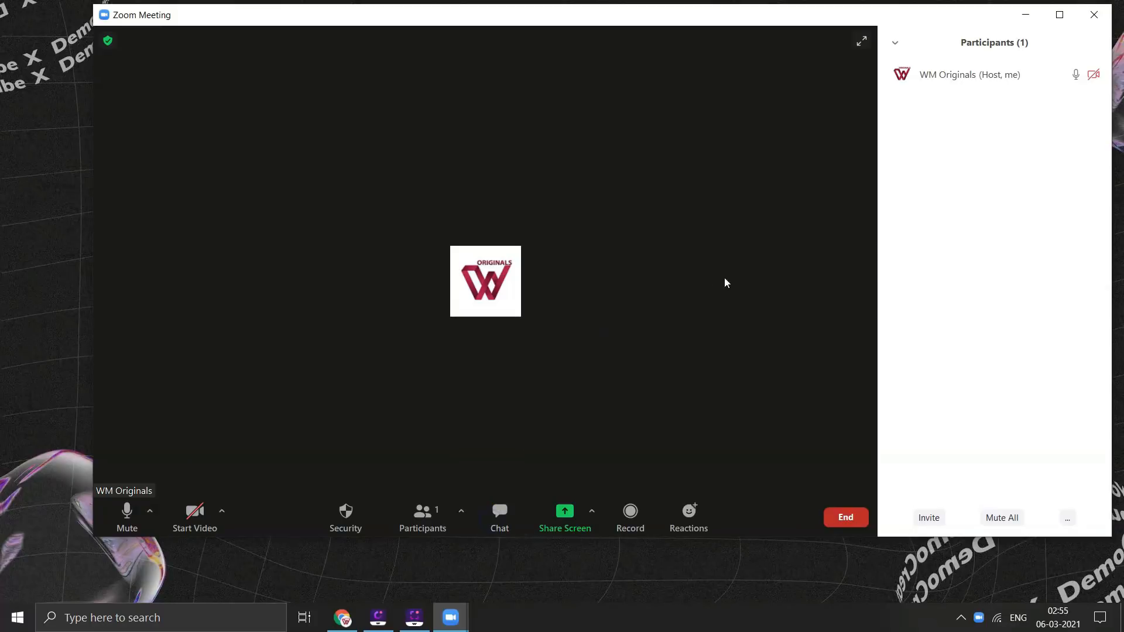
{"action": "mouse_move", "coordinate": [862, 296]}
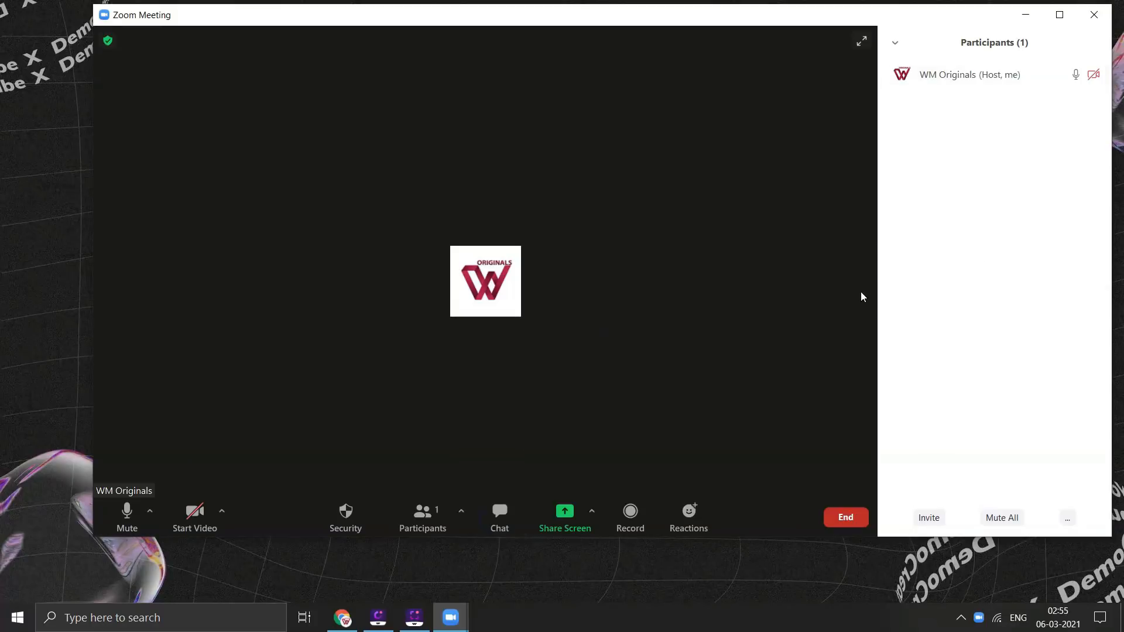
{"action": "mouse_move", "coordinate": [499, 479]}
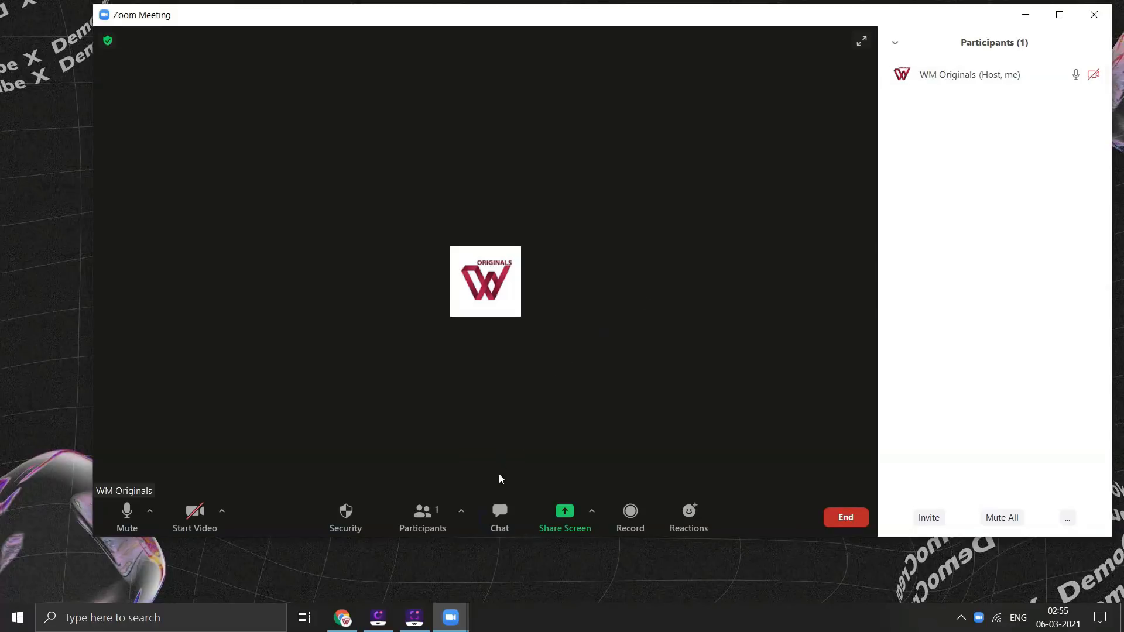
{"action": "left_click", "coordinate": [499, 516]}
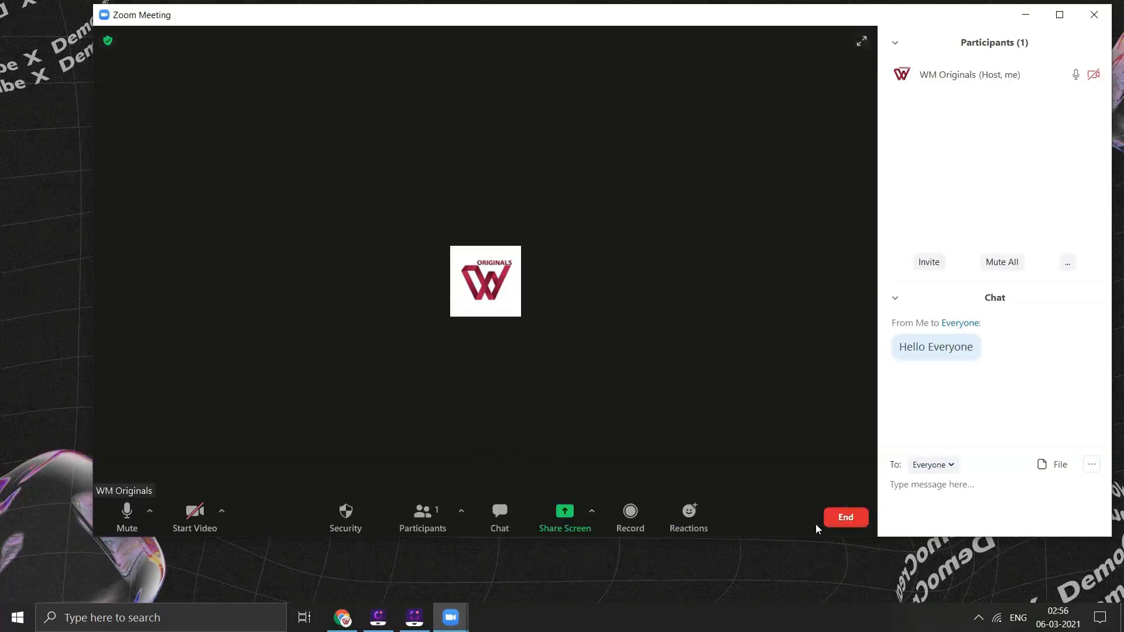
{"action": "mouse_move", "coordinate": [564, 516]}
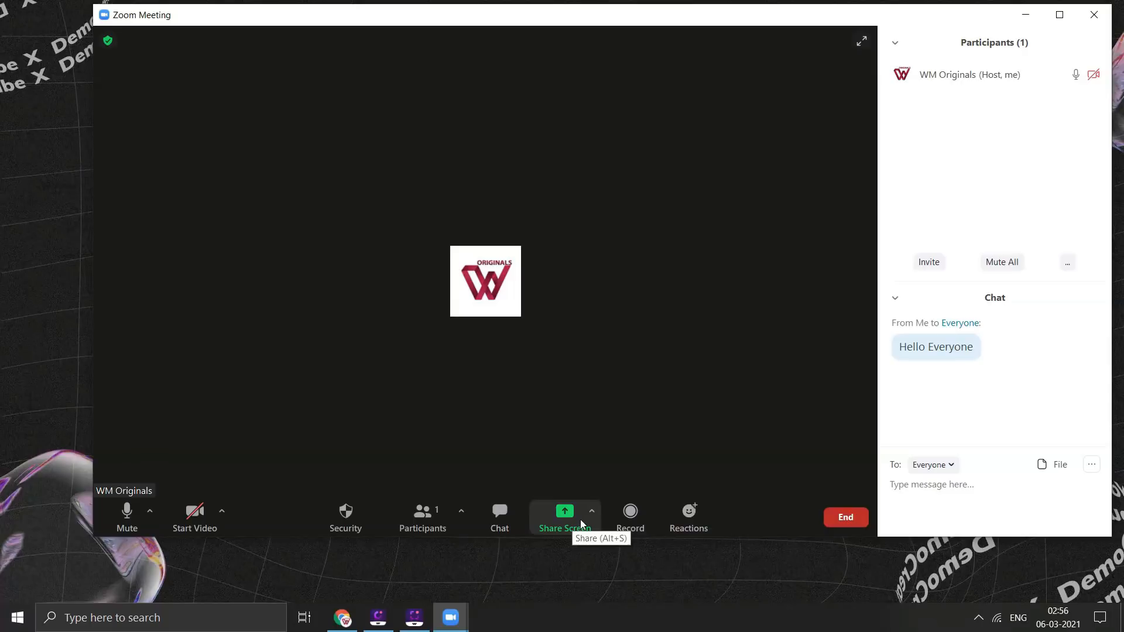
{"action": "left_click", "coordinate": [564, 516]}
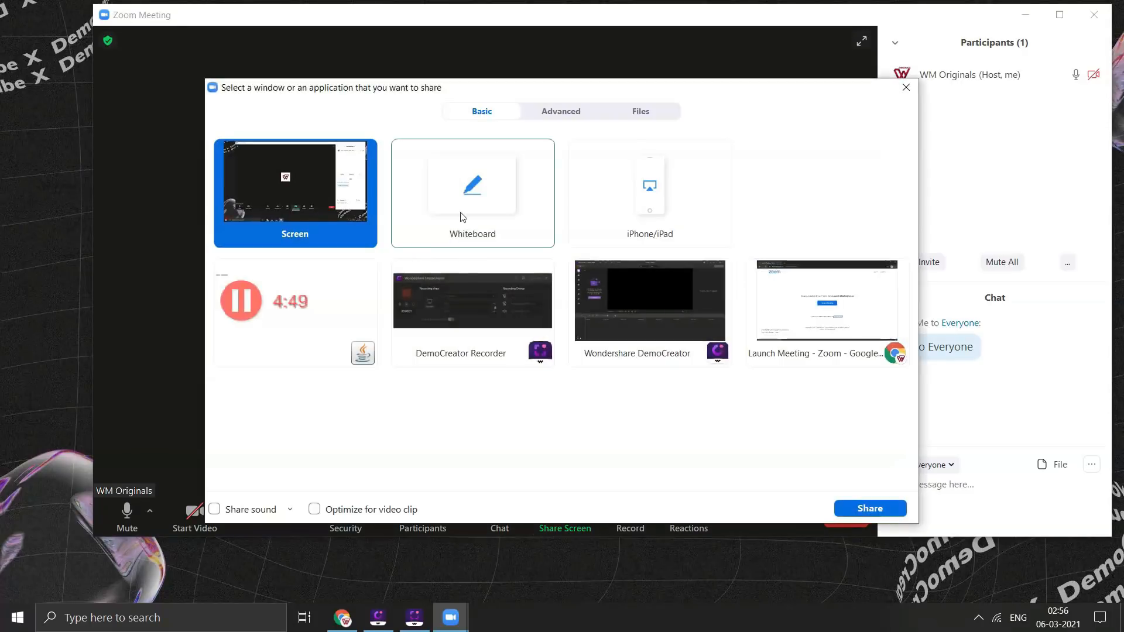
{"action": "mouse_move", "coordinate": [484, 218]}
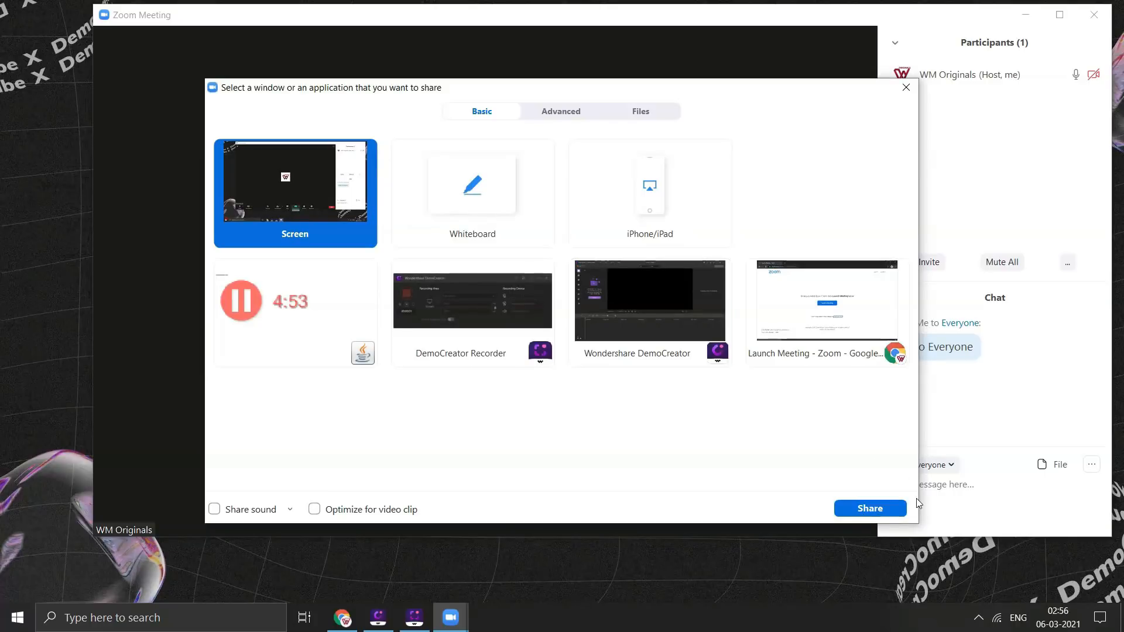
{"action": "left_click", "coordinate": [869, 508]}
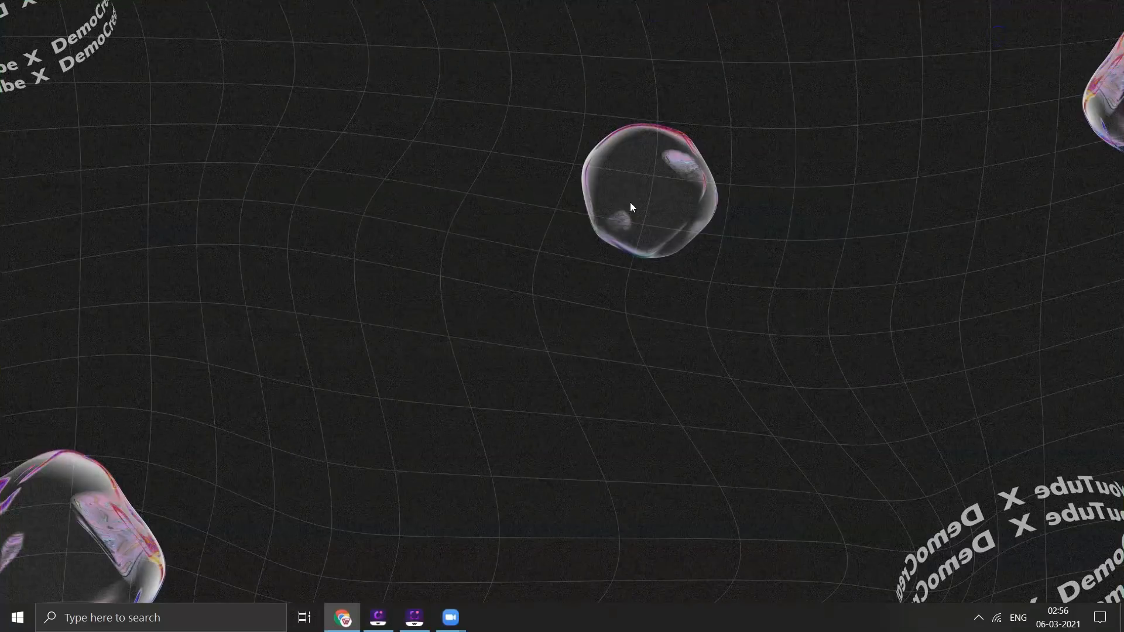
{"action": "left_click", "coordinate": [450, 617]}
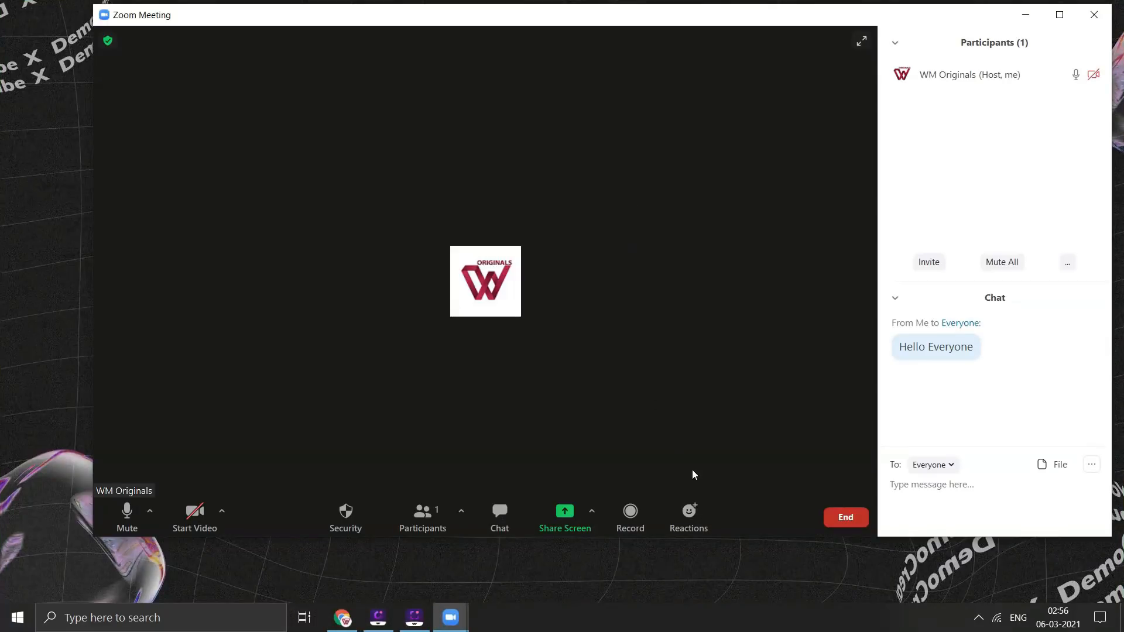
Send a thumbs-up from the Reactions menu
{"action": "left_click", "coordinate": [686, 516]}
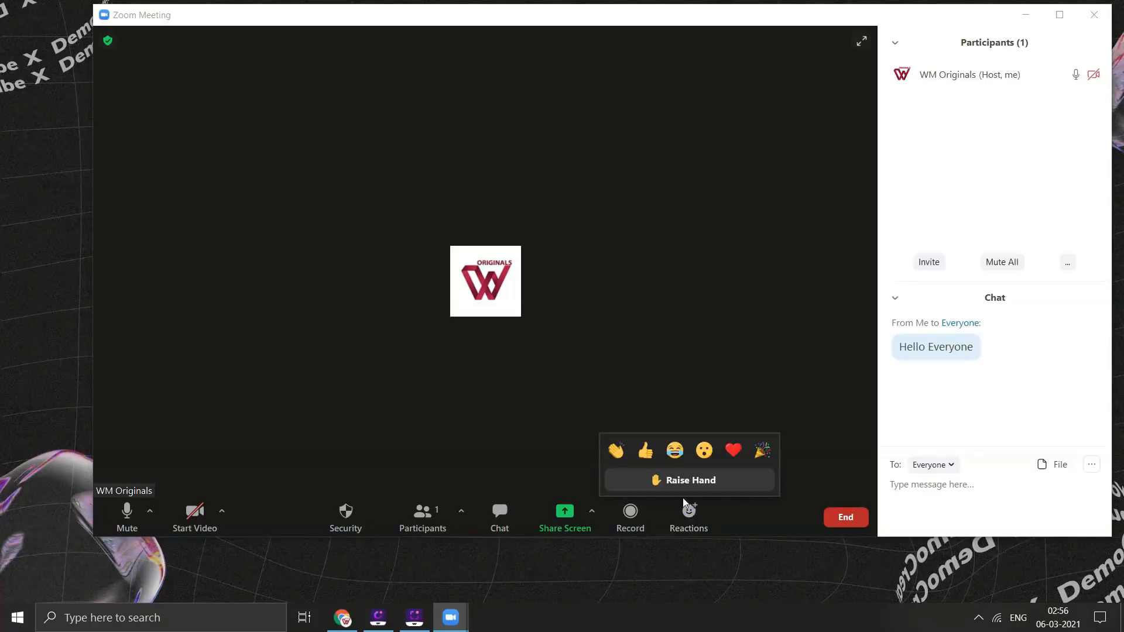
{"action": "left_click", "coordinate": [644, 450]}
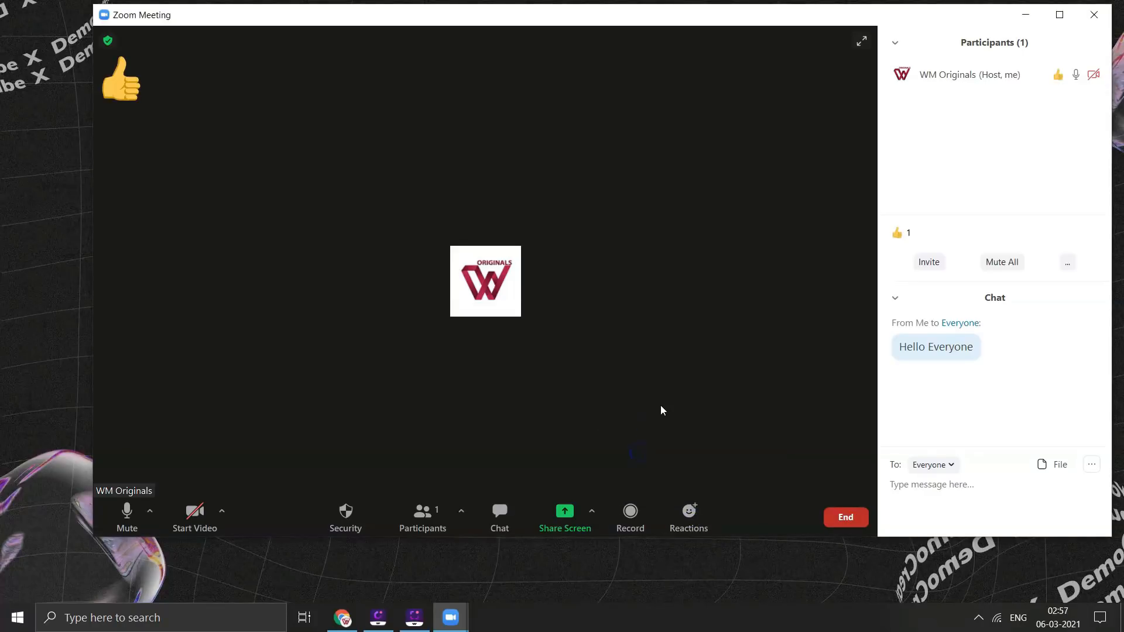
{"action": "mouse_move", "coordinate": [798, 517]}
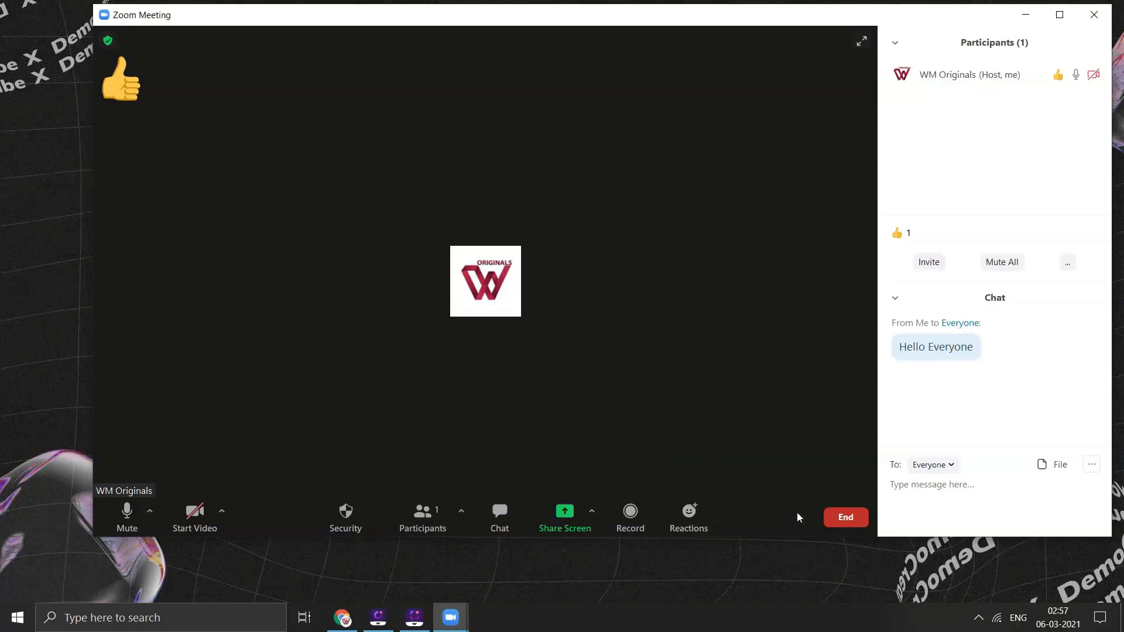
{"action": "mouse_move", "coordinate": [846, 516]}
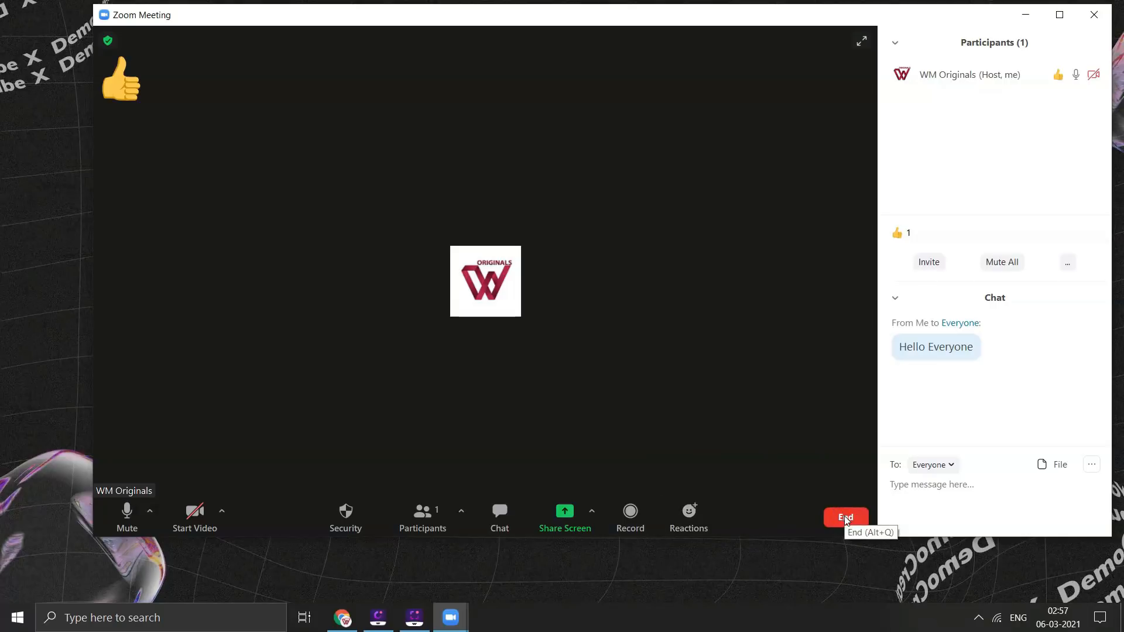
End the meeting for all and hide the leftover Zoom start window
{"action": "left_click", "coordinate": [845, 517]}
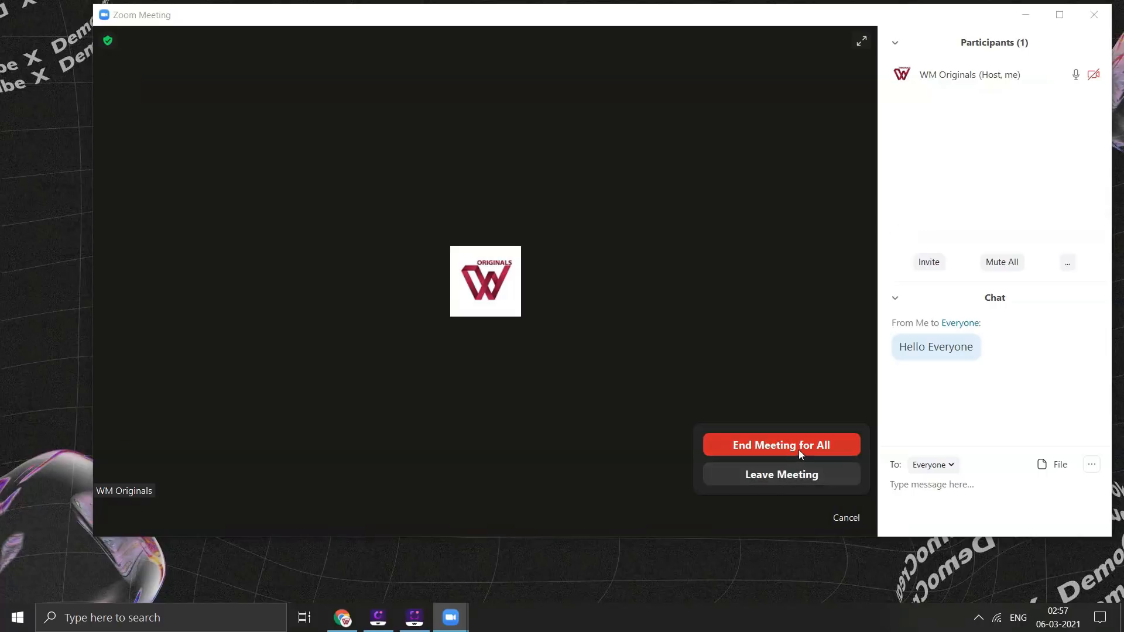
{"action": "left_click", "coordinate": [781, 445]}
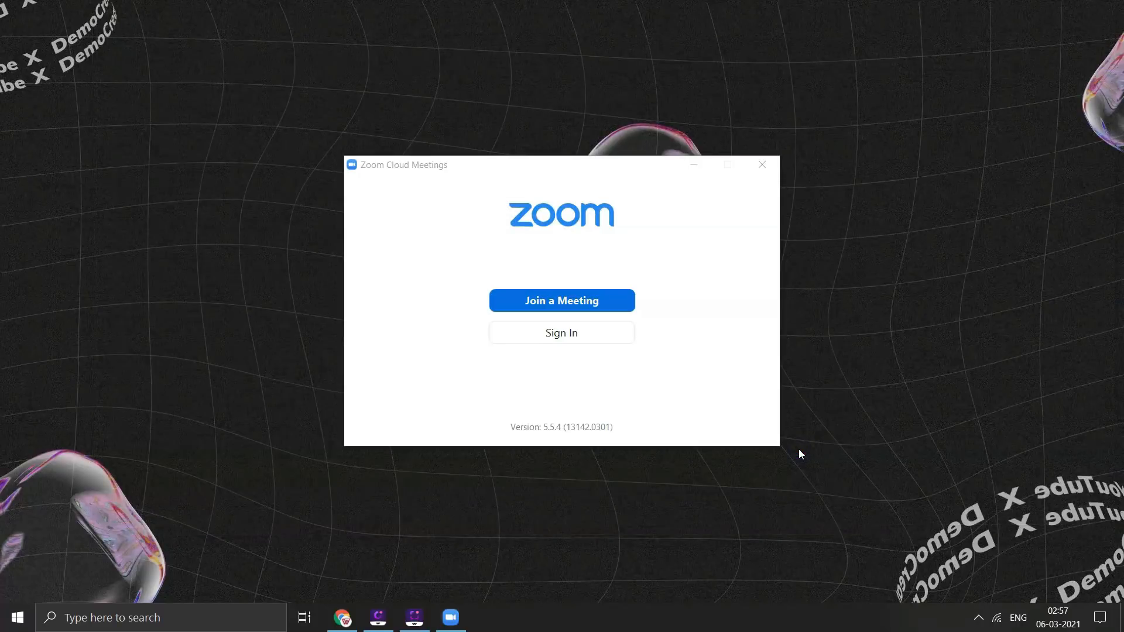
{"action": "mouse_move", "coordinate": [732, 421]}
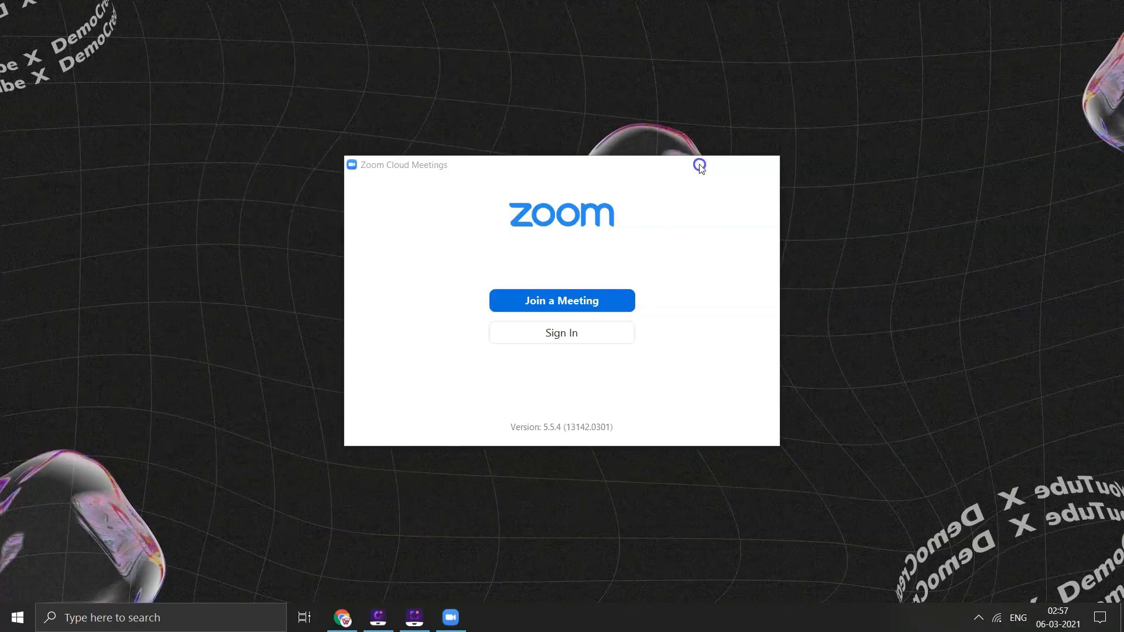
{"action": "left_click", "coordinate": [699, 165]}
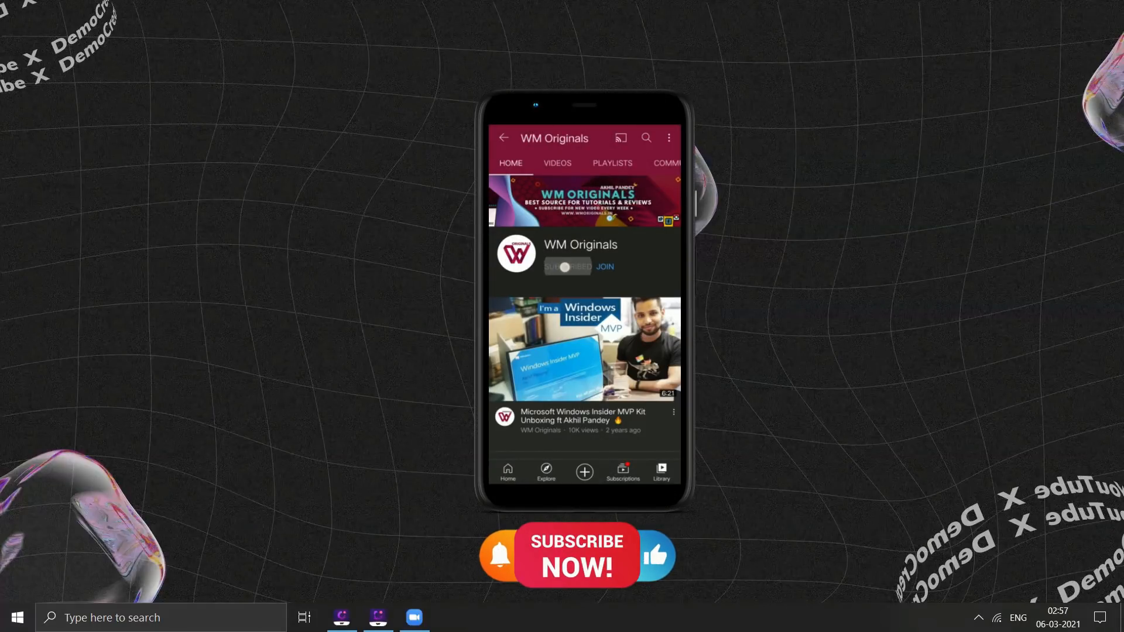
Bring the running DemoCreator recorder panel back from the taskbar
{"action": "left_click", "coordinate": [566, 267]}
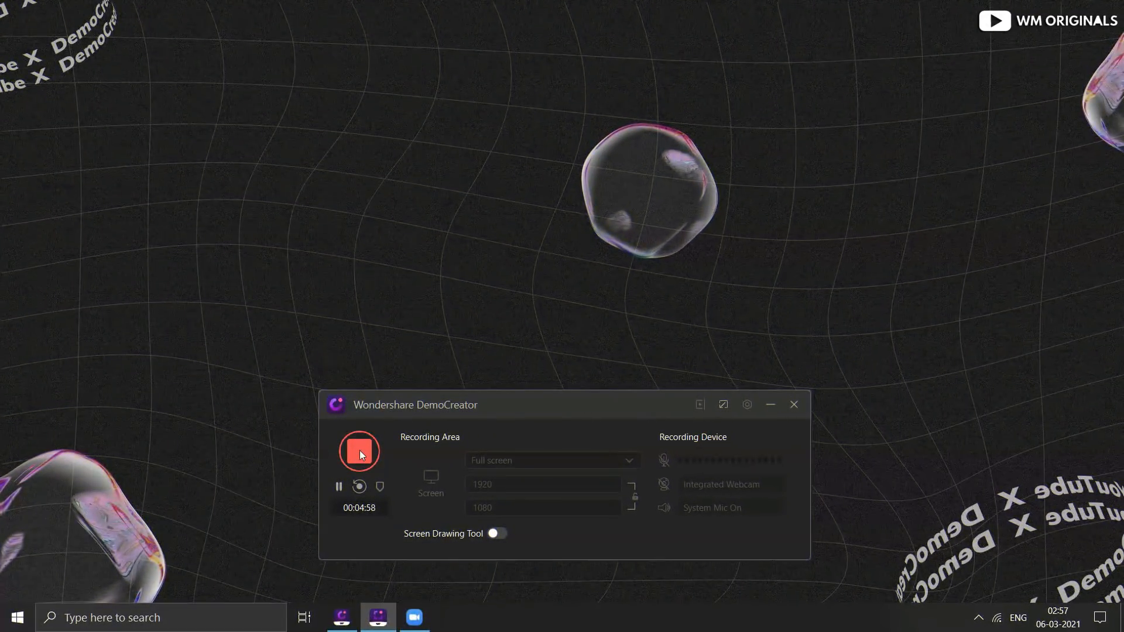
Stop the recording and split the clip at the playhead on the timeline
{"action": "left_click", "coordinate": [360, 451]}
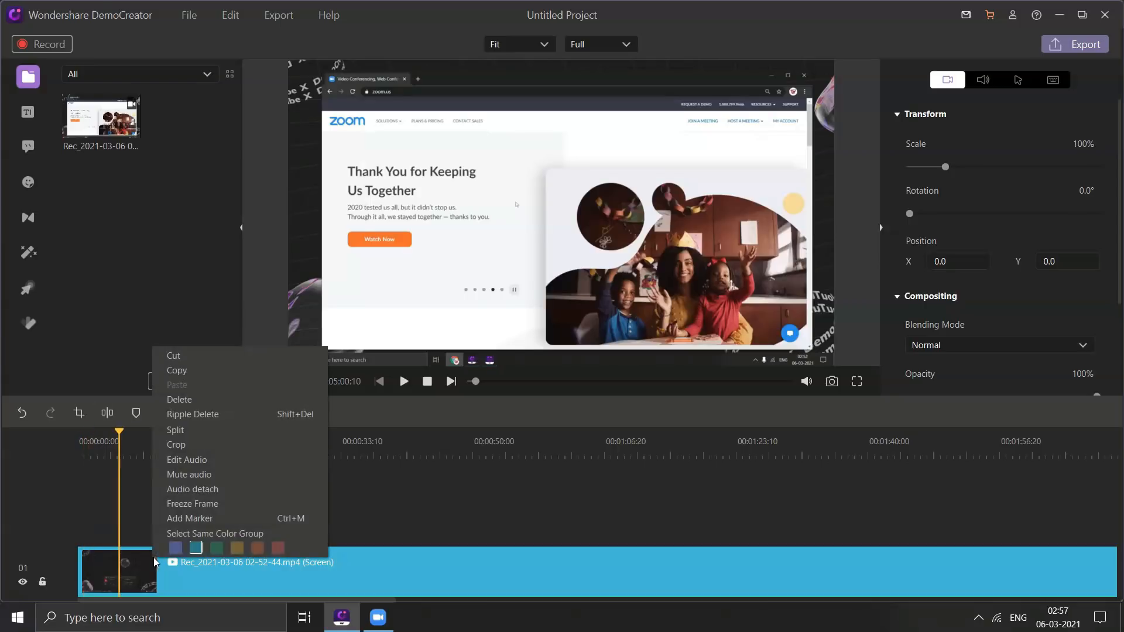
{"action": "mouse_move", "coordinate": [182, 429]}
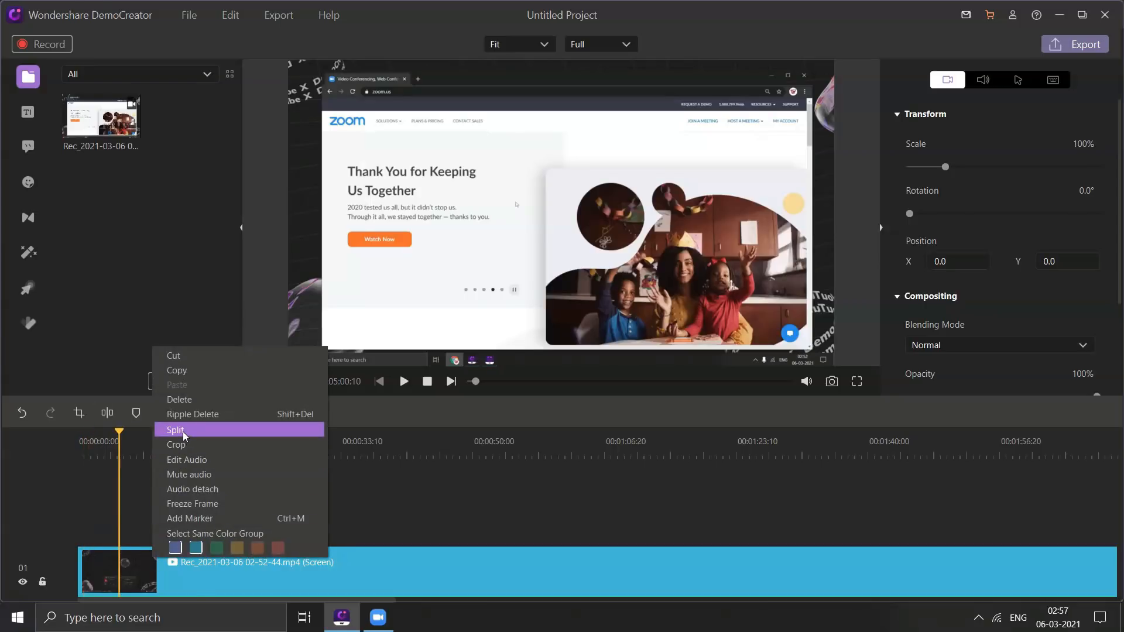
{"action": "left_click", "coordinate": [176, 430]}
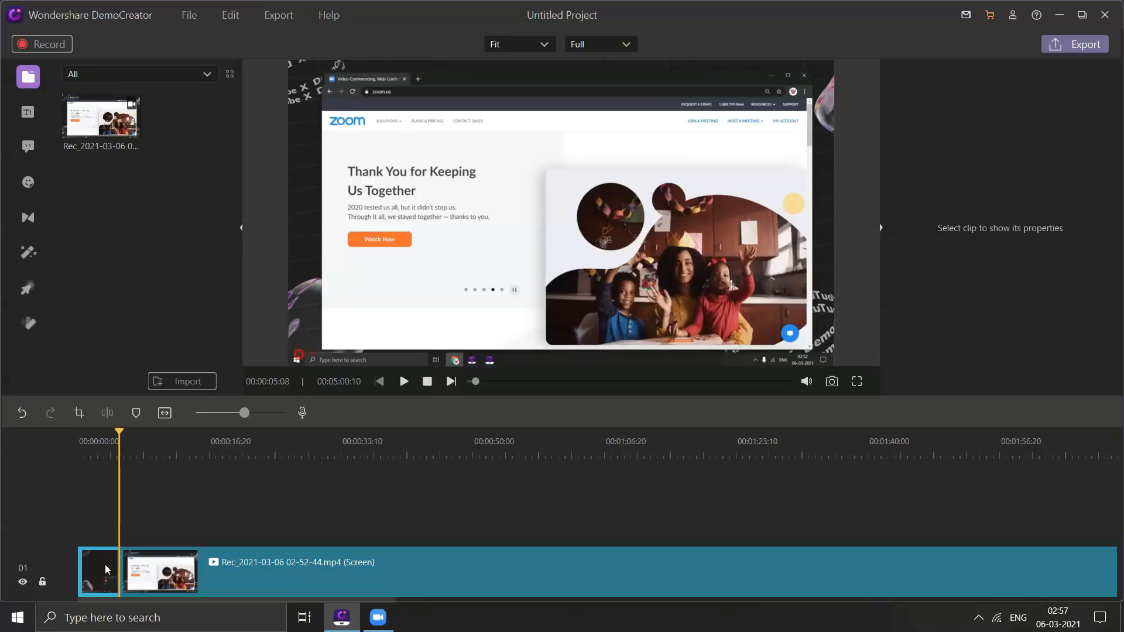
{"action": "mouse_move", "coordinate": [106, 569]}
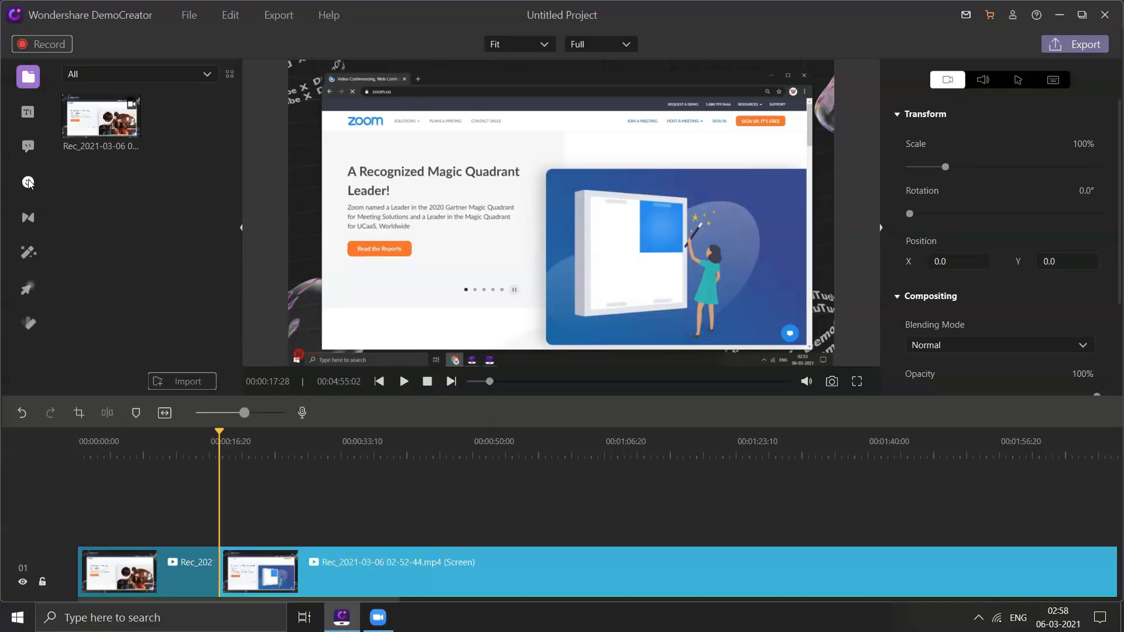
Browse transitions, then switch Stickers to the Gestures category
{"action": "left_click", "coordinate": [27, 218]}
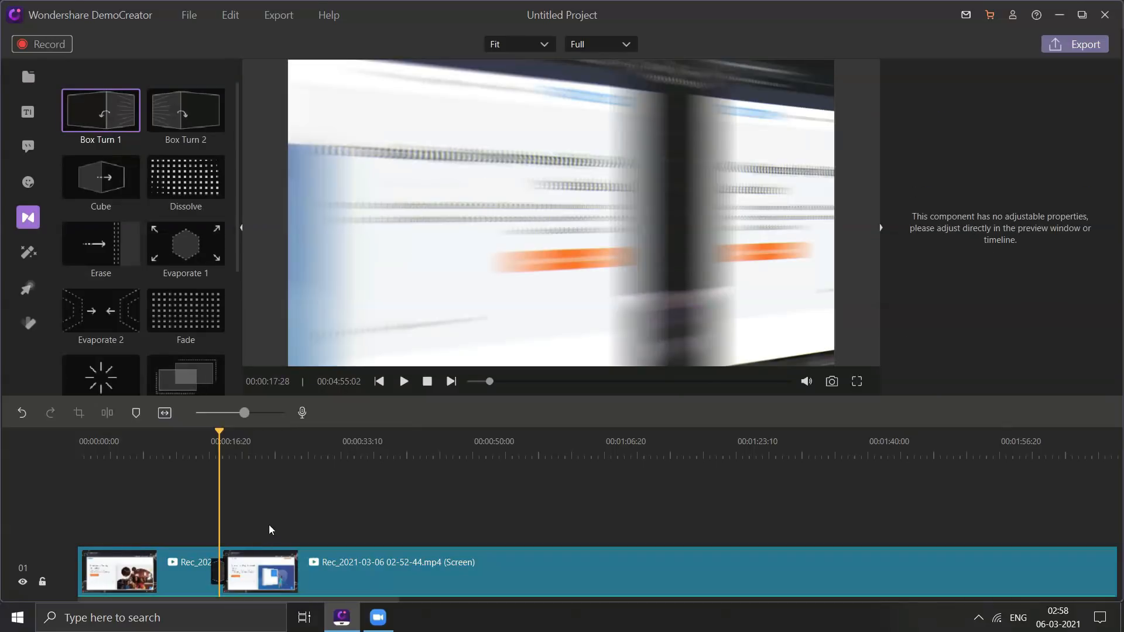
{"action": "mouse_move", "coordinate": [28, 254]}
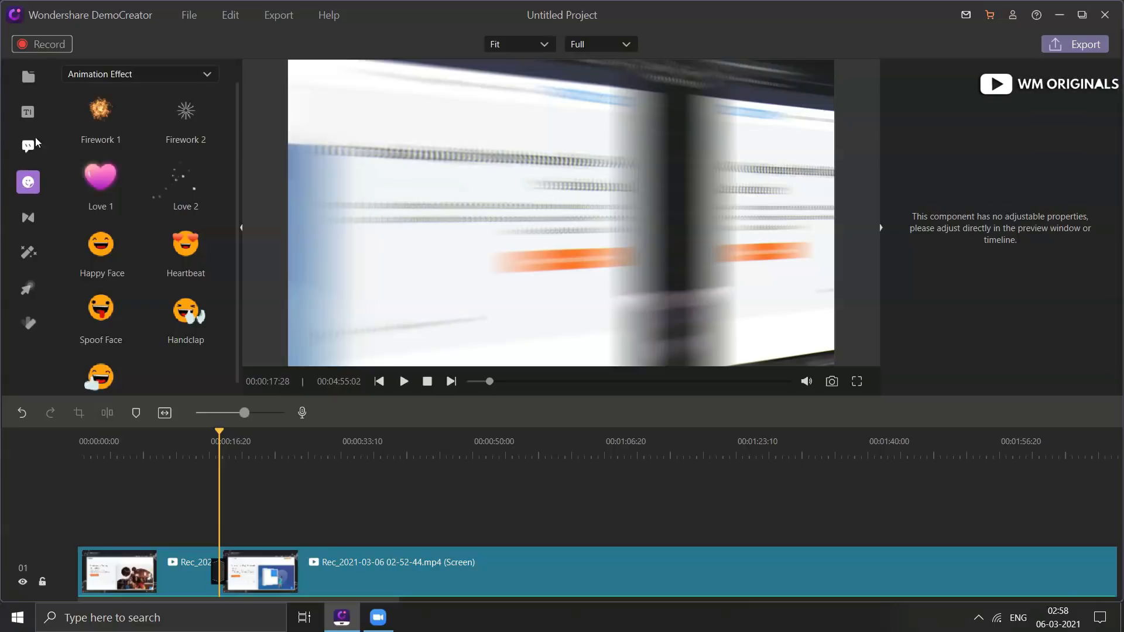
{"action": "left_click", "coordinate": [139, 74]}
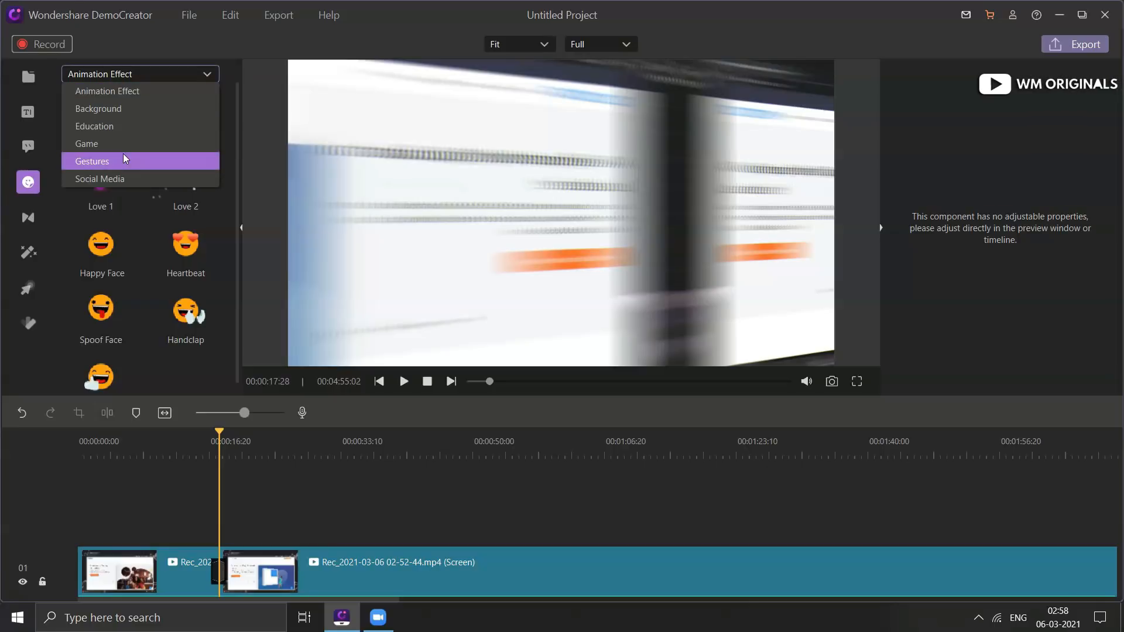
{"action": "left_click", "coordinate": [91, 161]}
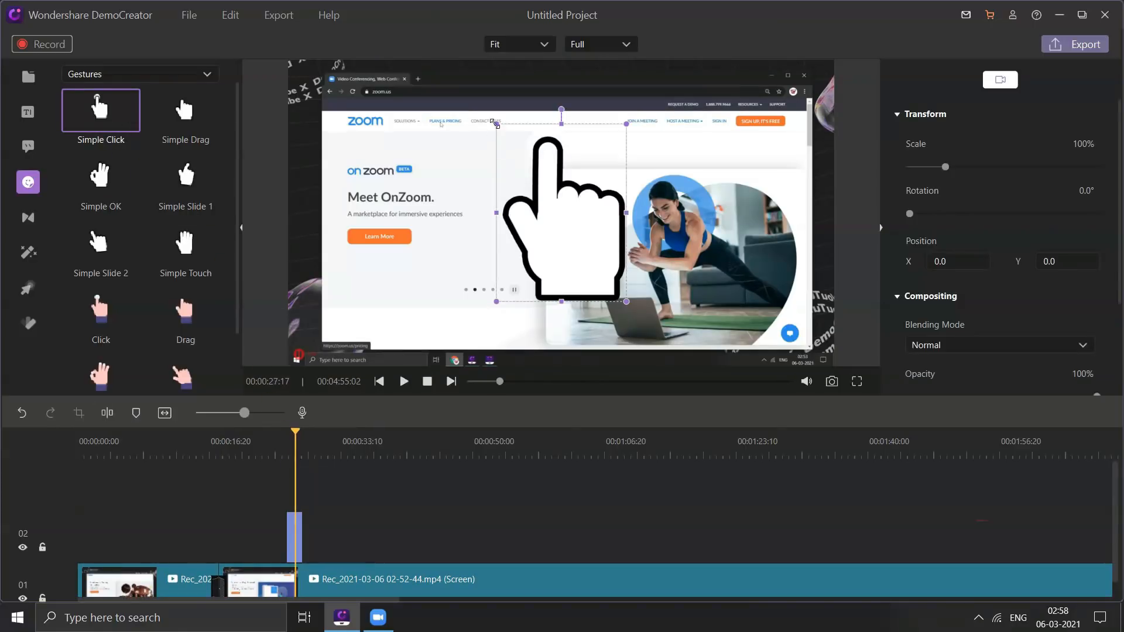
Drag the Simple Click gesture onto track 2 and move the playhead to the green-screen clip
{"action": "left_click_drag", "start_coordinate": [625, 302], "coordinate": [462, 171]}
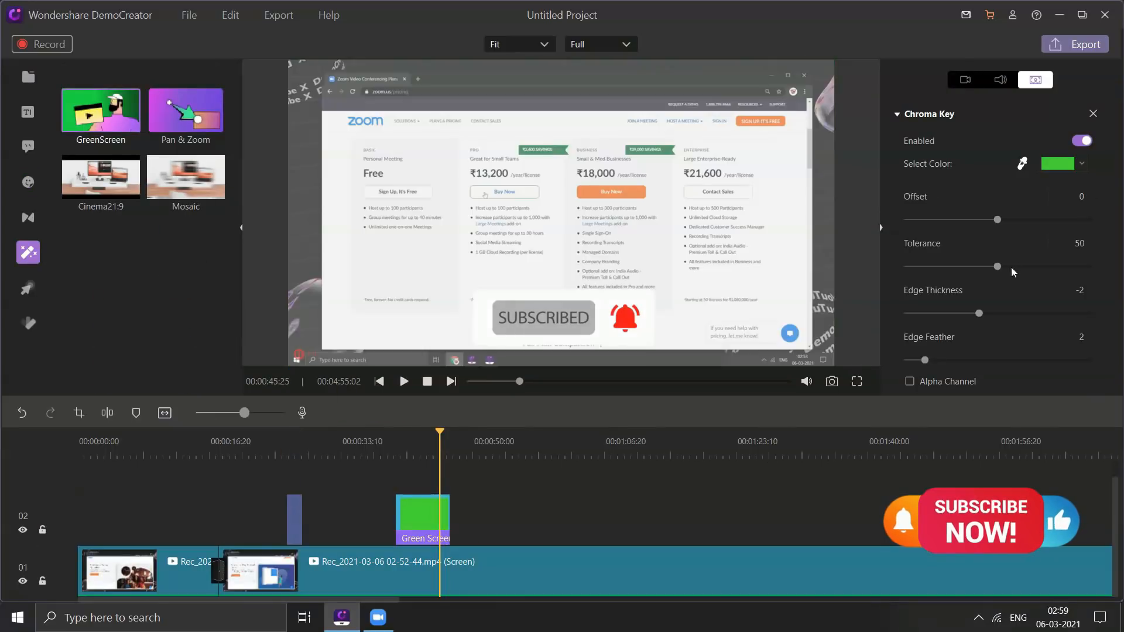
{"action": "left_click_drag", "start_coordinate": [996, 266], "coordinate": [1019, 265]}
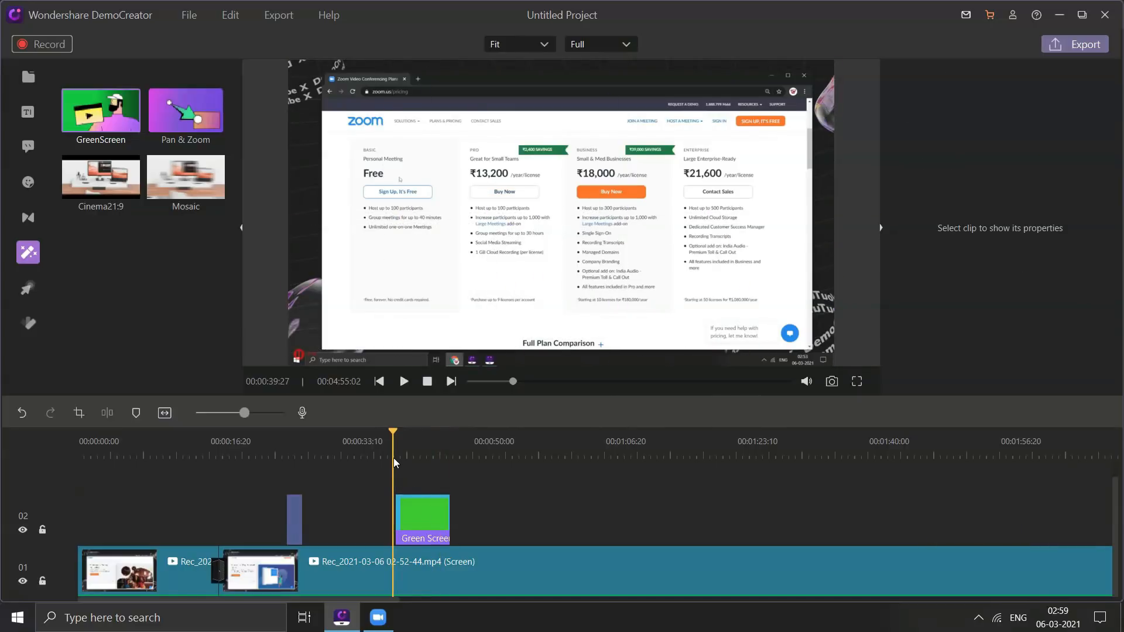
Name the export ZoomTutorial, raise audio bitrate to 320 kbps, then view the YouTube sharing options
{"action": "left_click", "coordinate": [403, 380]}
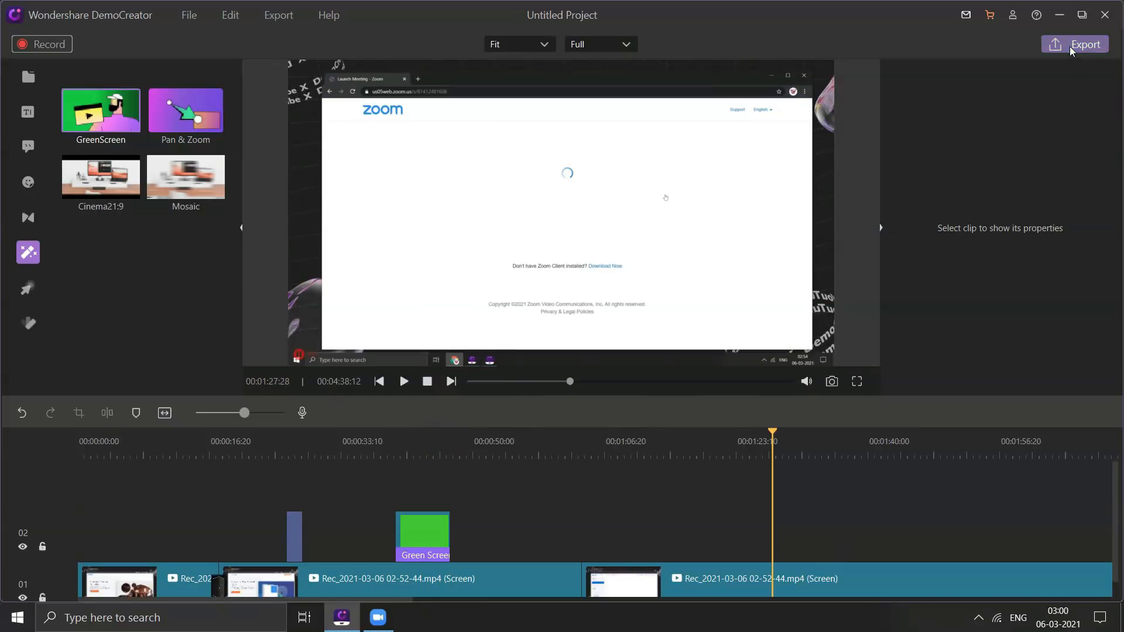
{"action": "left_click", "coordinate": [1083, 43]}
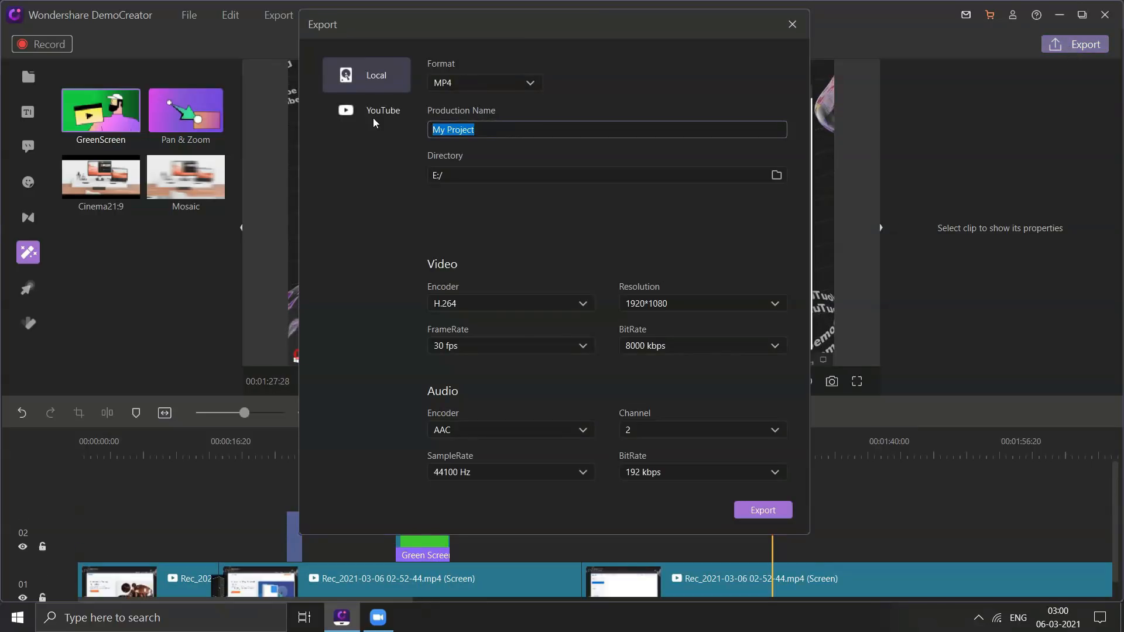
{"action": "type", "text": "Zoom"}
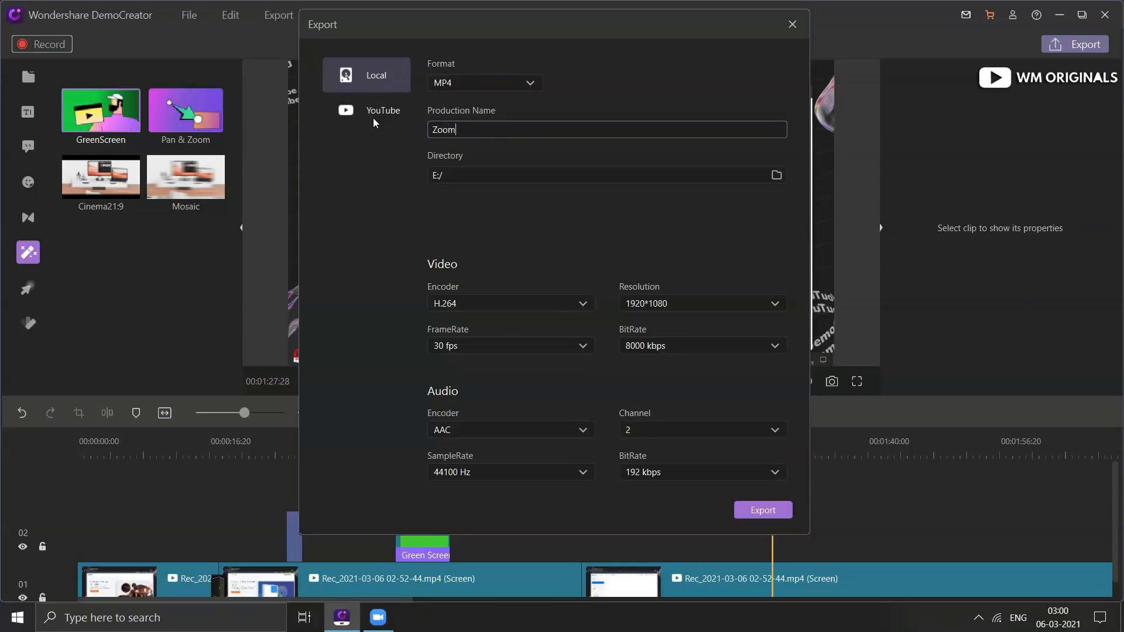
{"action": "type", "text": "Tutorial"}
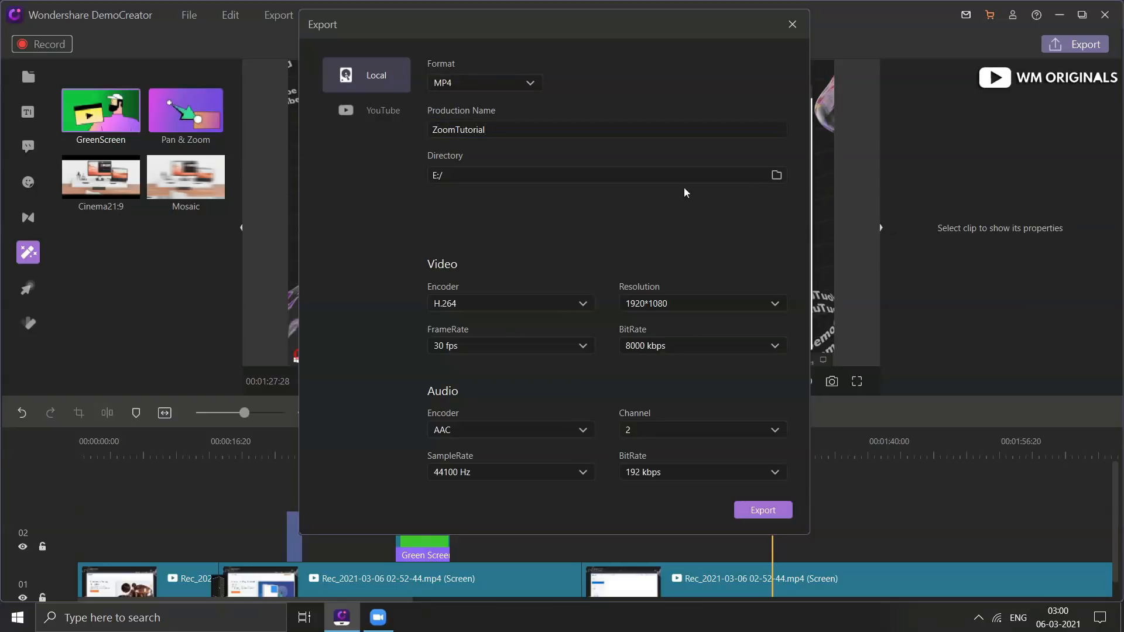
{"action": "left_click", "coordinate": [701, 303]}
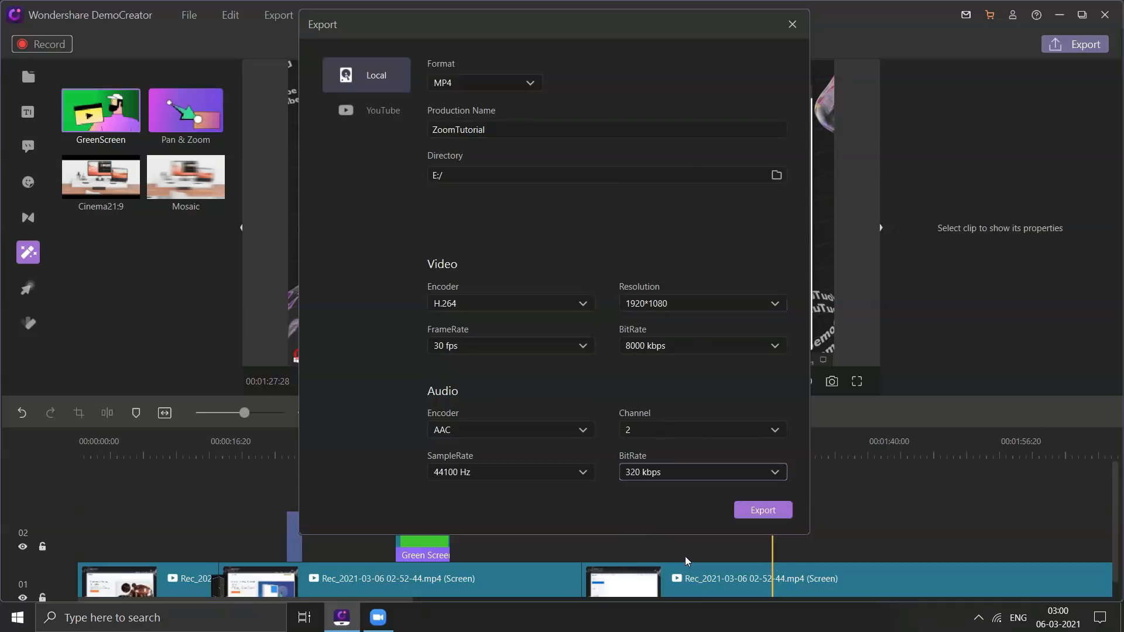
{"action": "mouse_move", "coordinate": [592, 243]}
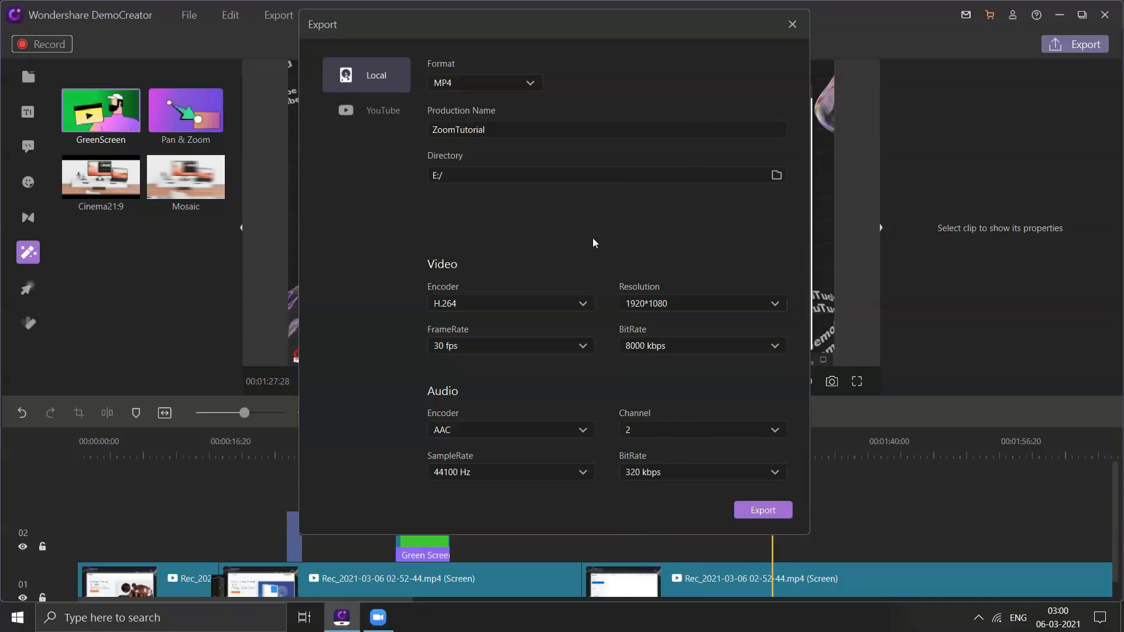
{"action": "mouse_move", "coordinate": [587, 229]}
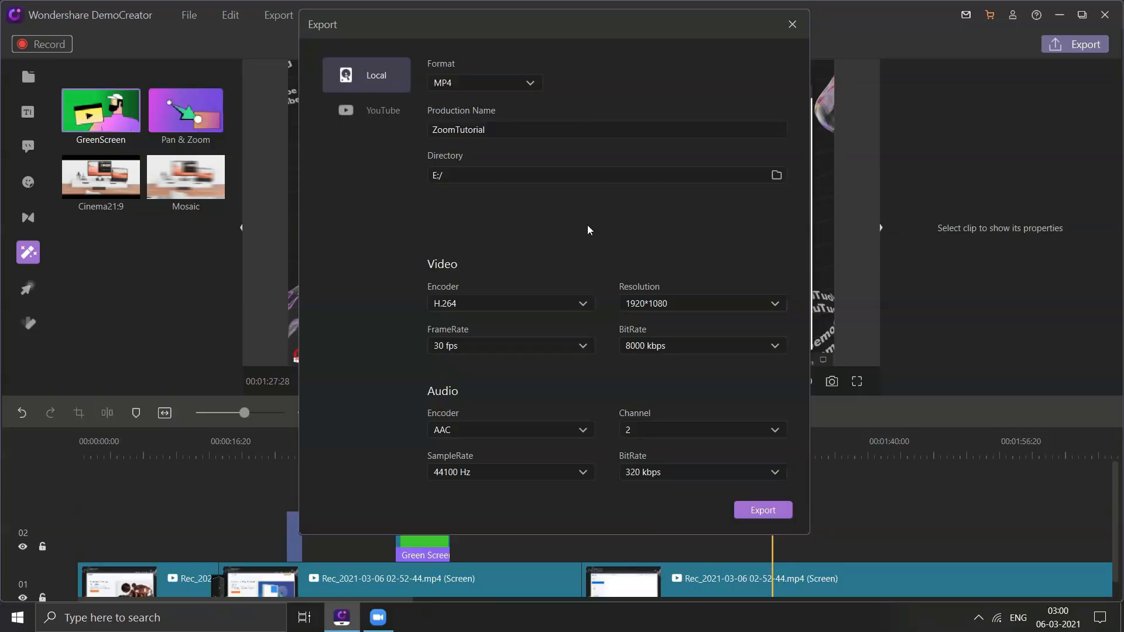
{"action": "mouse_move", "coordinate": [382, 136]}
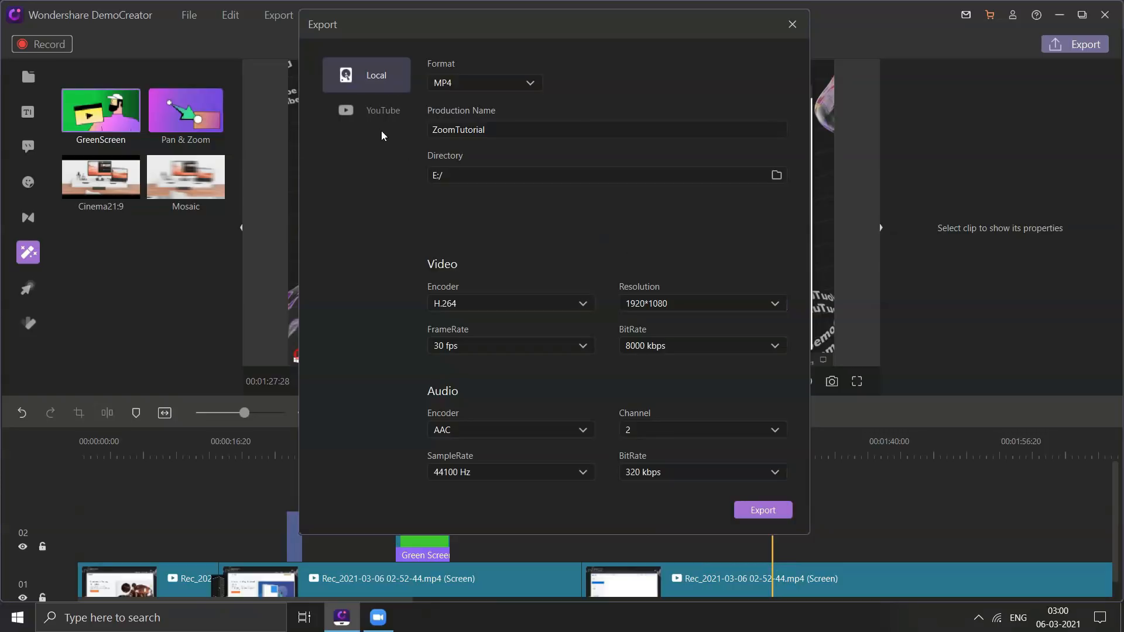
{"action": "left_click", "coordinate": [381, 110]}
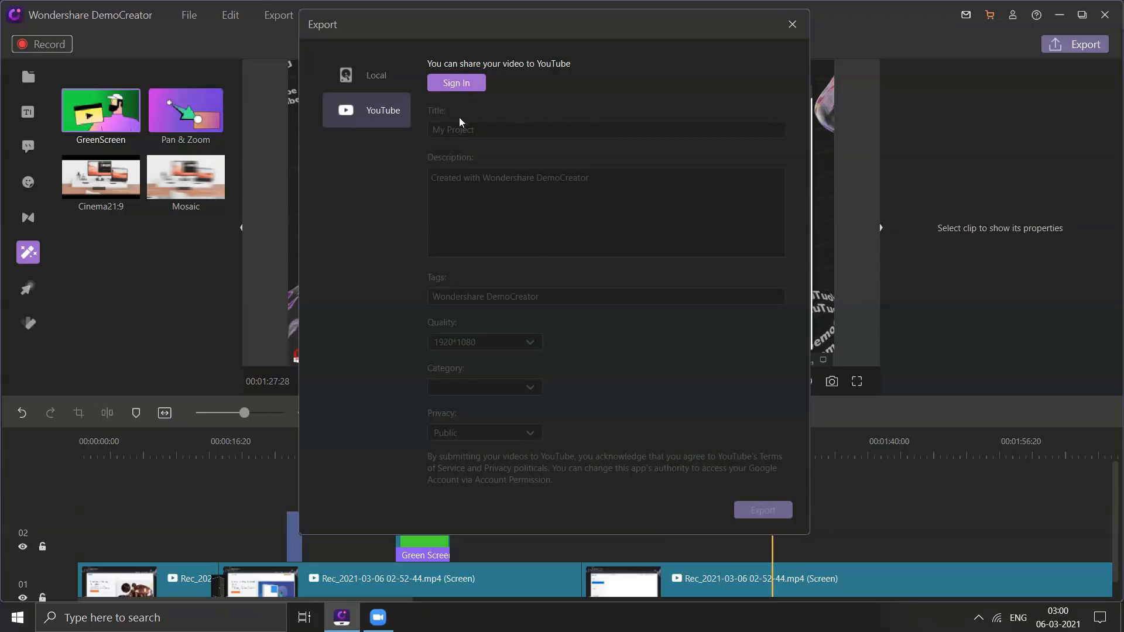
{"action": "mouse_move", "coordinate": [579, 343]}
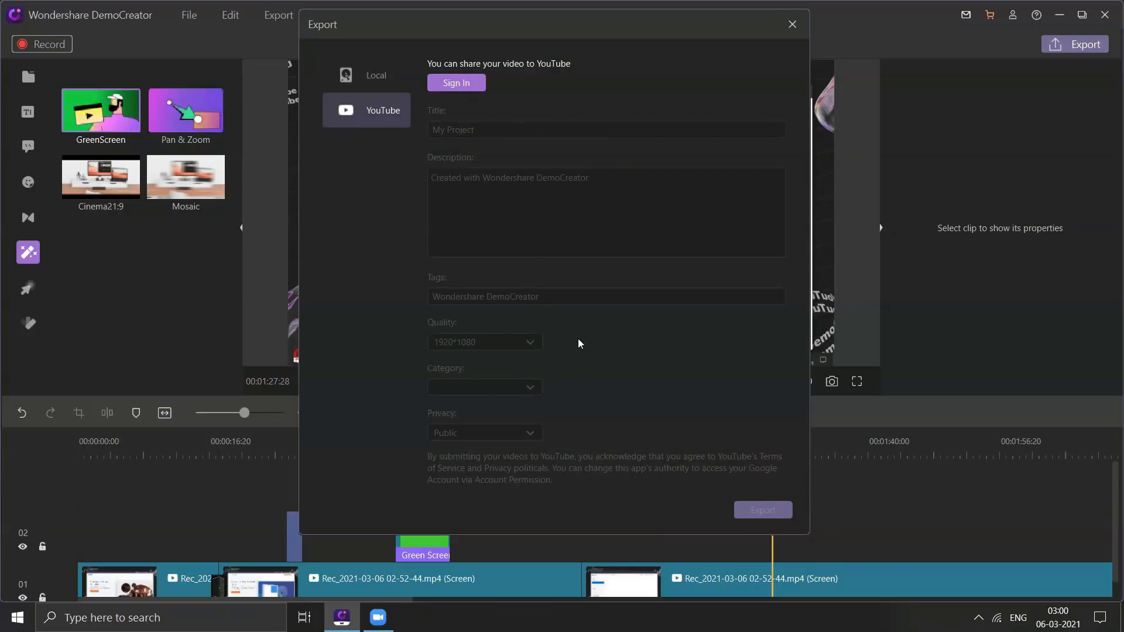
{"action": "mouse_move", "coordinate": [421, 128]}
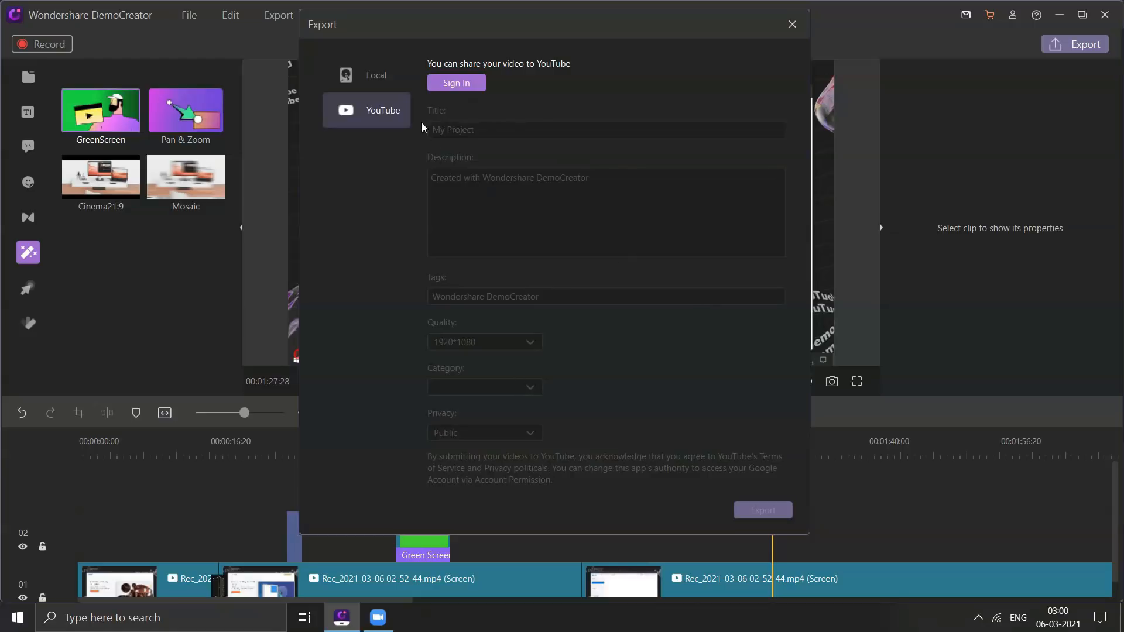
Close the export window and return to the editor's export control
{"action": "left_click", "coordinate": [366, 75]}
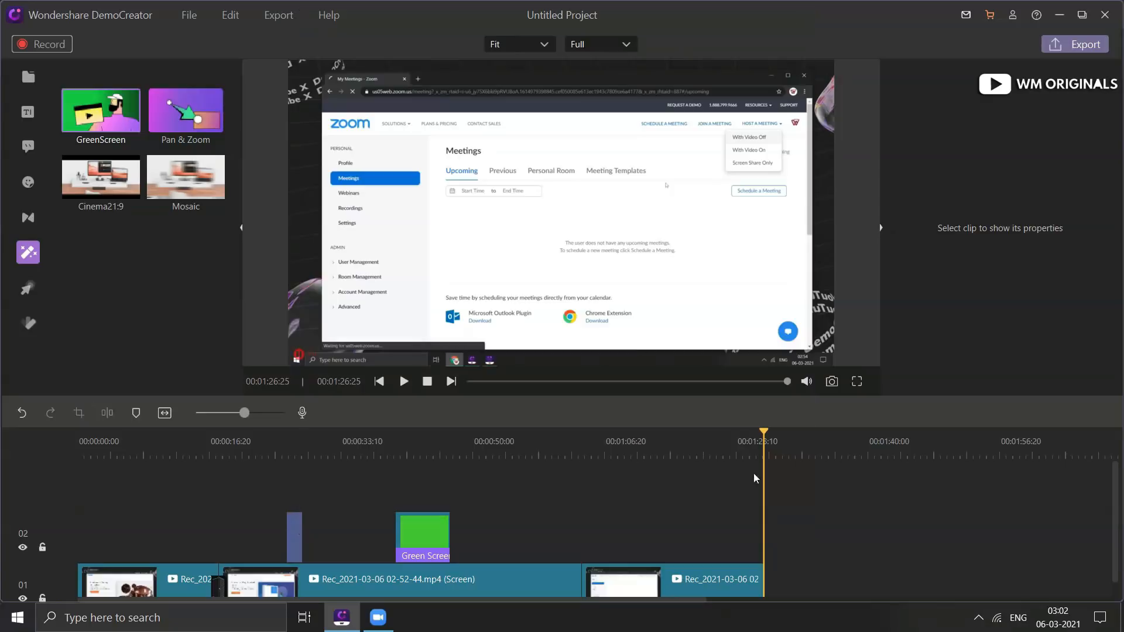
{"action": "left_click", "coordinate": [1075, 43]}
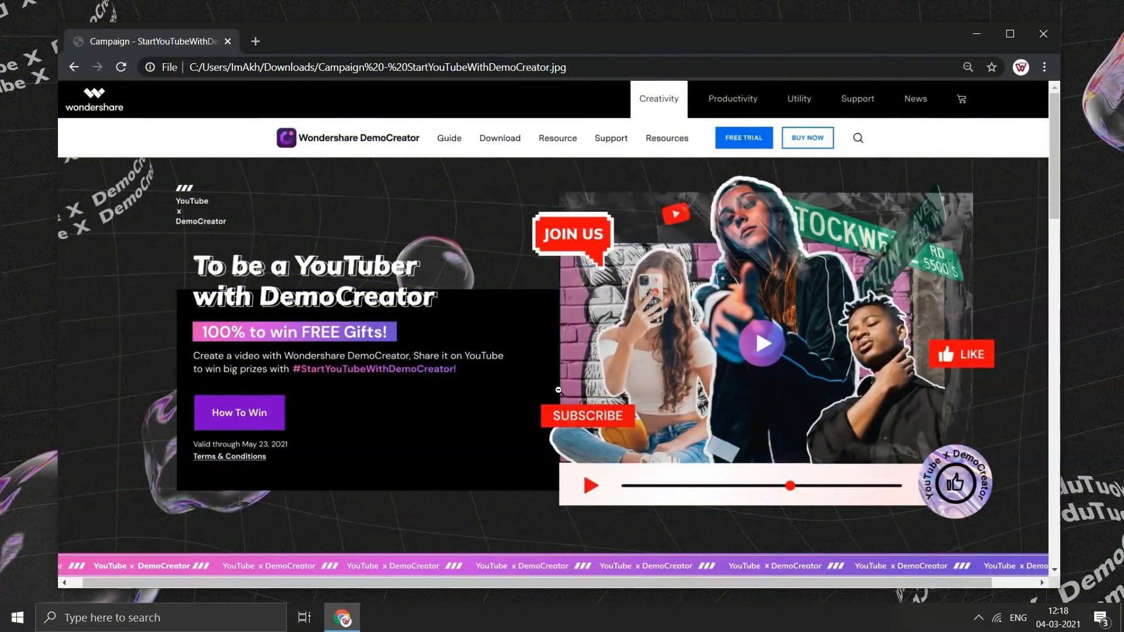
{"action": "mouse_move", "coordinate": [662, 356]}
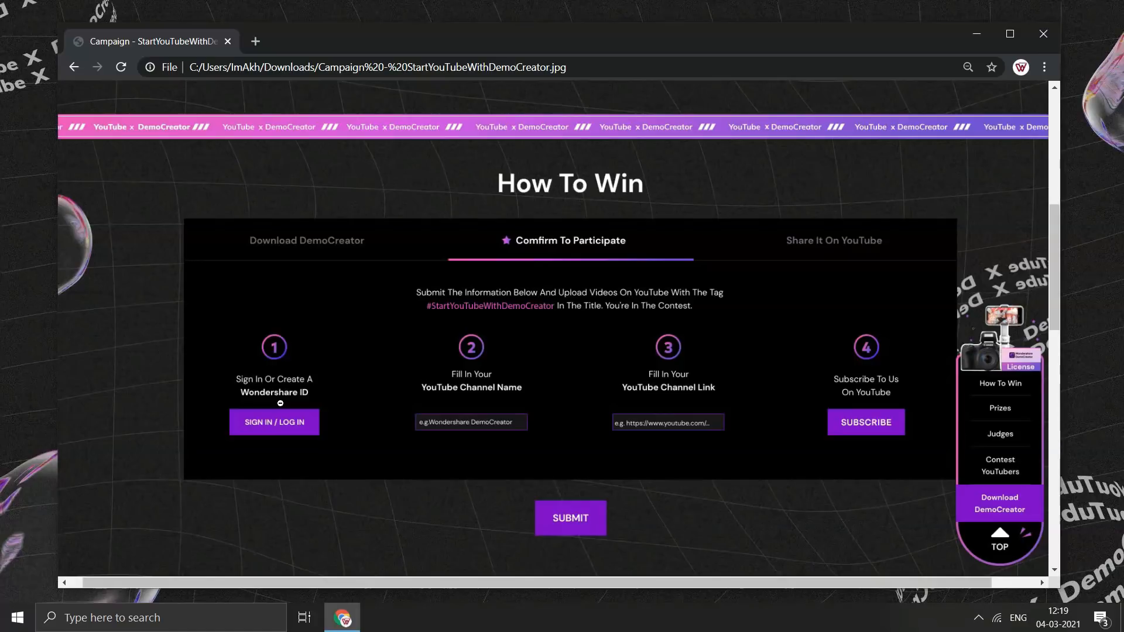
{"action": "mouse_move", "coordinate": [346, 423]}
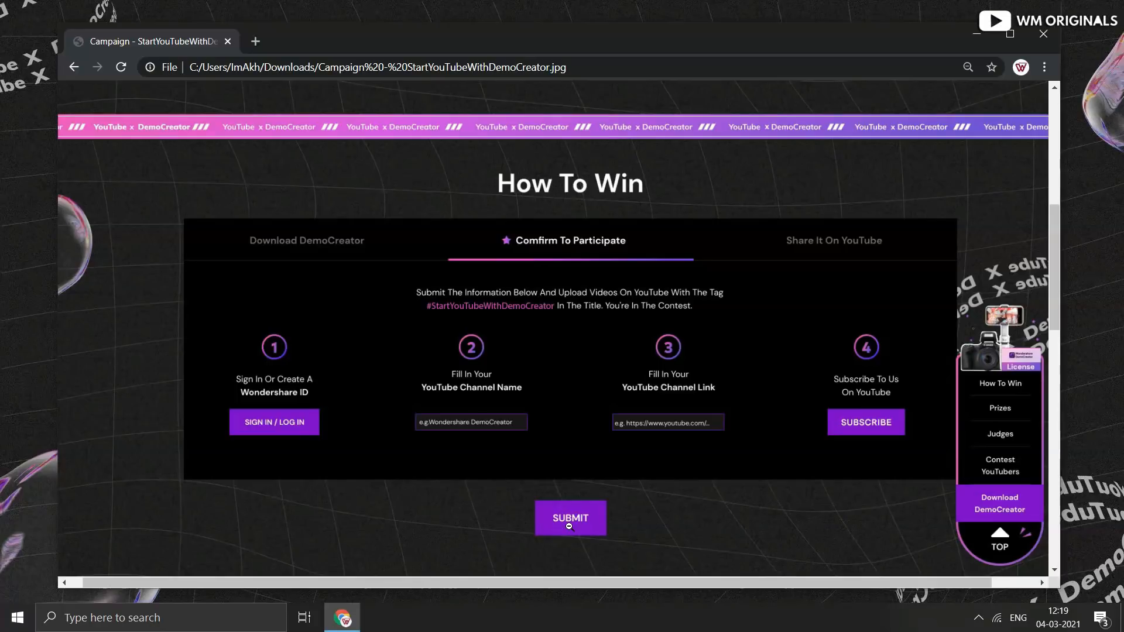
Scroll the campaign page past the Prizes and Special Offer sections to the Judges criteria
{"action": "scroll", "scroll_direction": "down", "scroll_amount": 3}
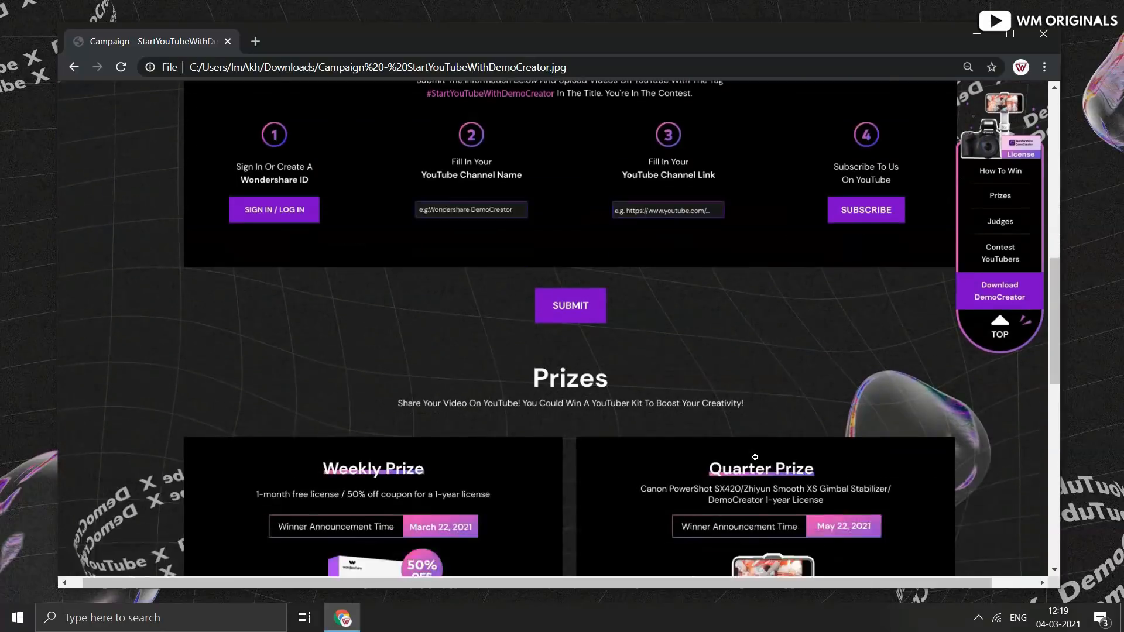
{"action": "scroll", "scroll_direction": "down", "scroll_amount": 3}
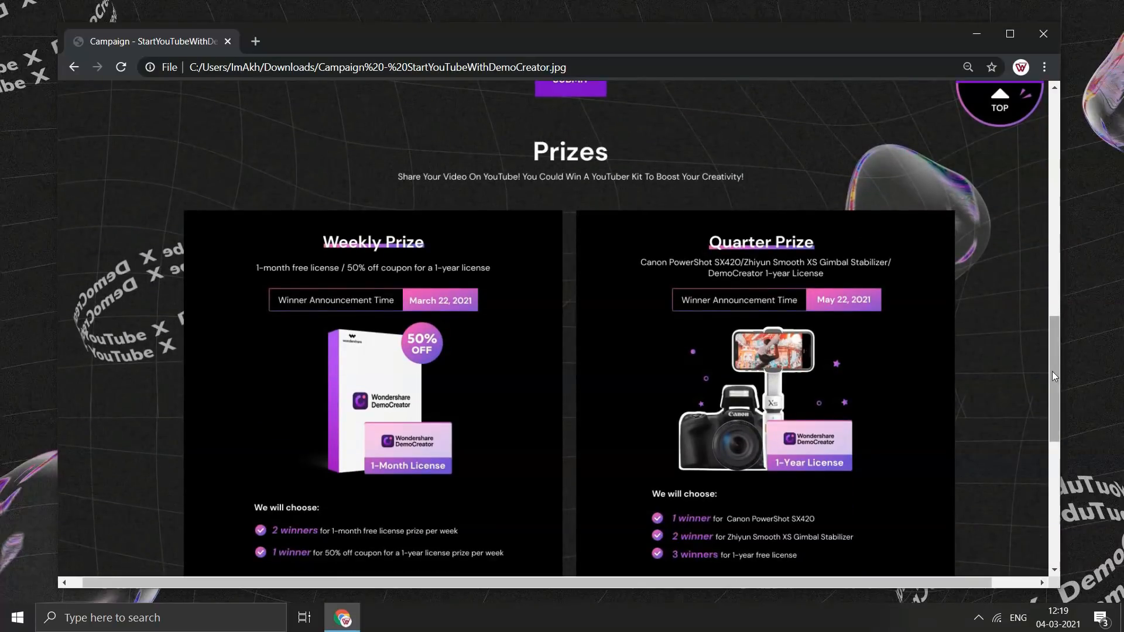
{"action": "scroll", "scroll_direction": "down", "scroll_amount": 3}
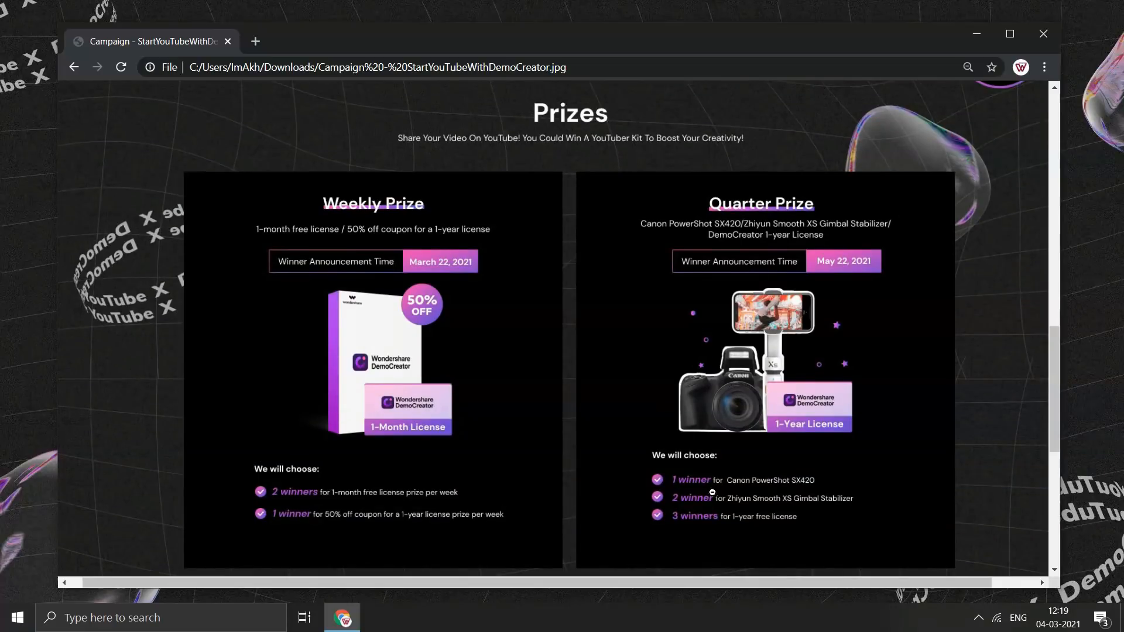
{"action": "mouse_move", "coordinate": [854, 519]}
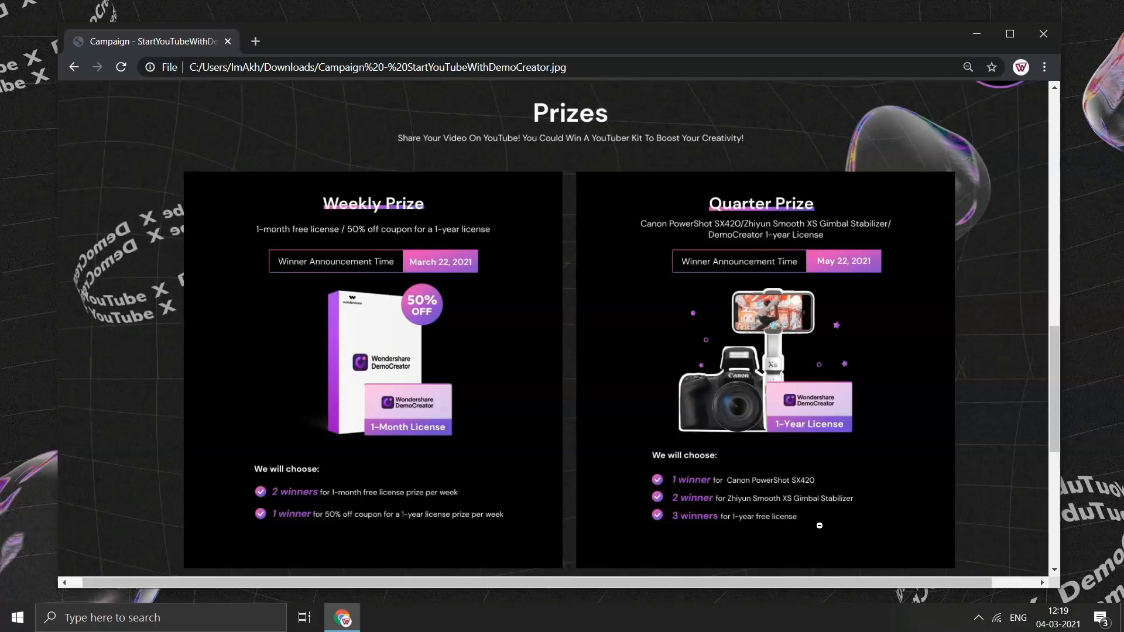
{"action": "scroll", "scroll_direction": "down", "scroll_amount": 3}
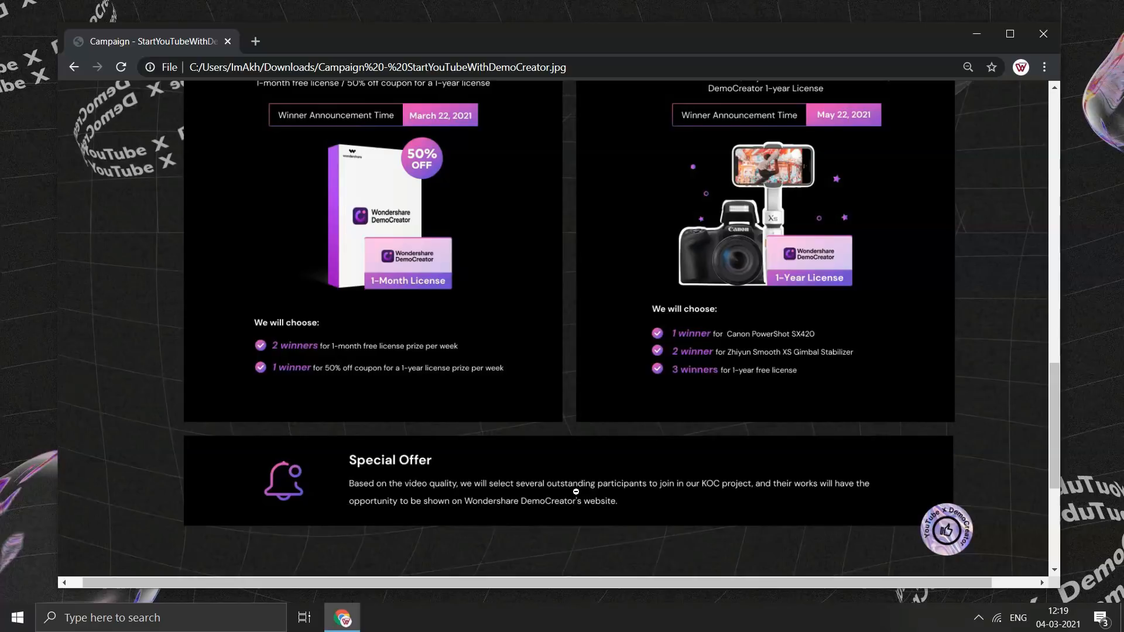
{"action": "mouse_move", "coordinate": [818, 494]}
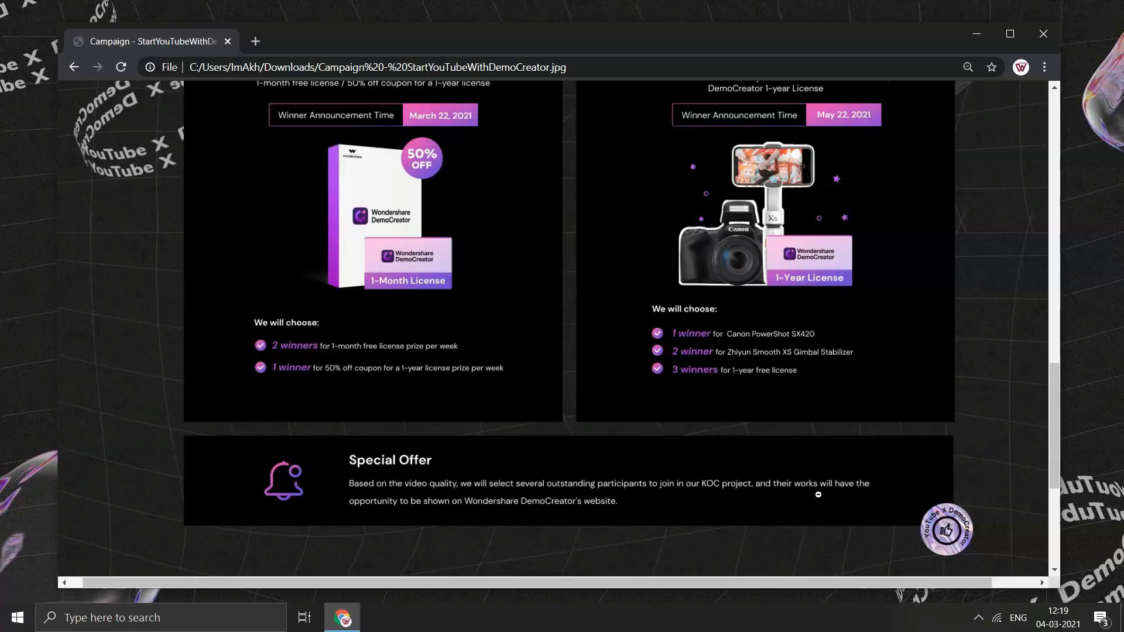
{"action": "mouse_move", "coordinate": [565, 521]}
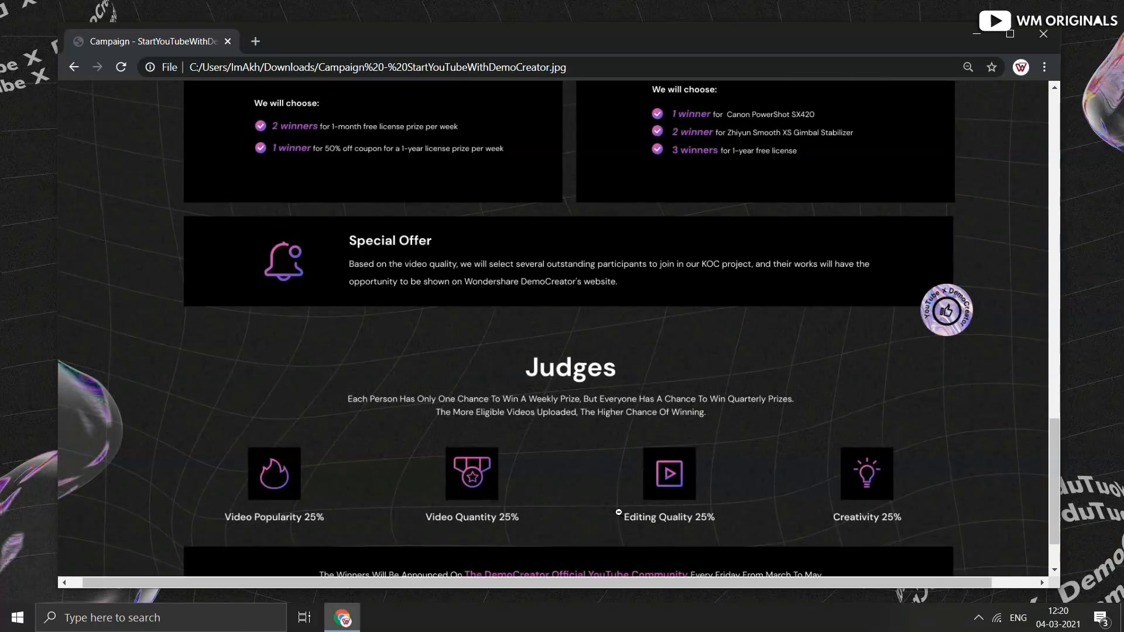
{"action": "scroll", "scroll_direction": "down", "scroll_amount": 3}
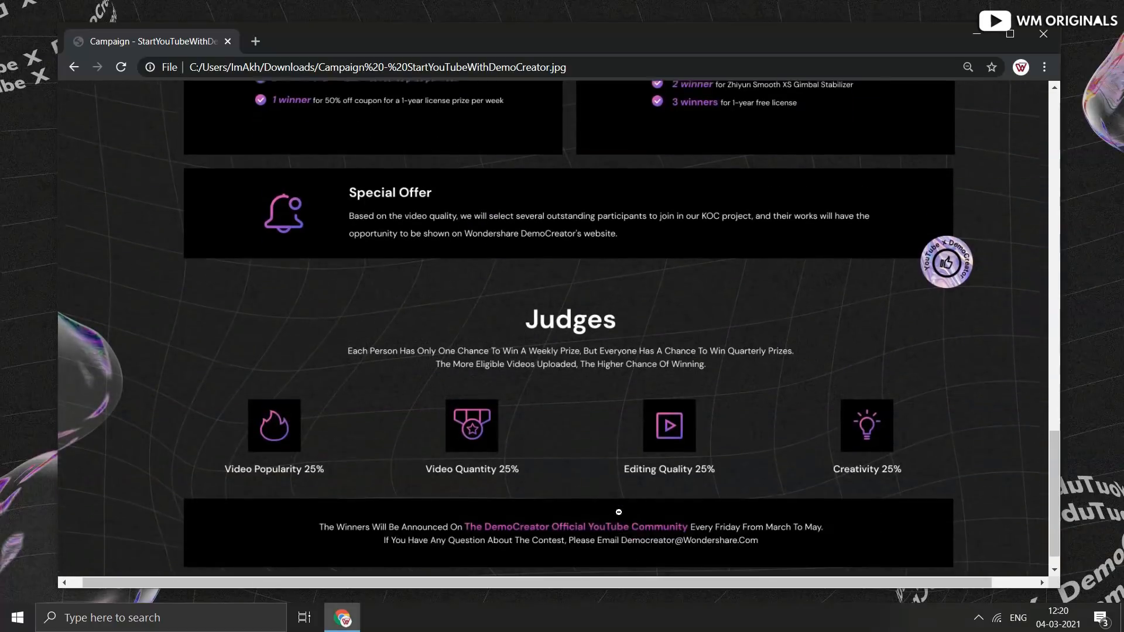
{"action": "scroll", "scroll_direction": "down", "scroll_amount": 3}
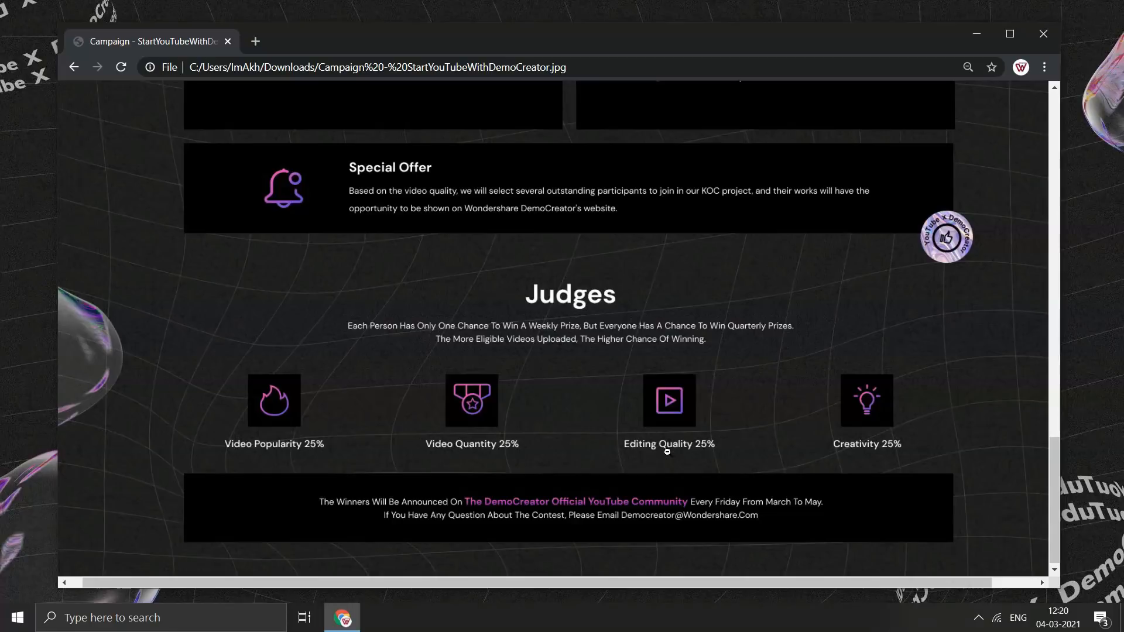
{"action": "scroll", "scroll_direction": "down", "scroll_amount": 3}
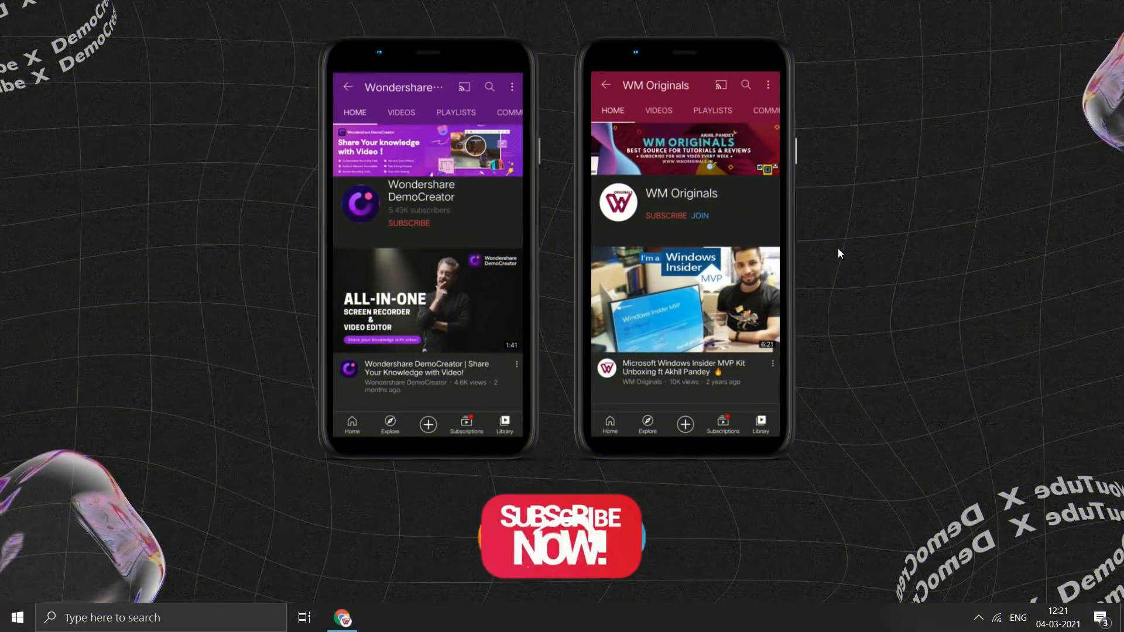
Subscribe to the Wondershare DemoCreator channel on its YouTube page
{"action": "left_click", "coordinate": [407, 222]}
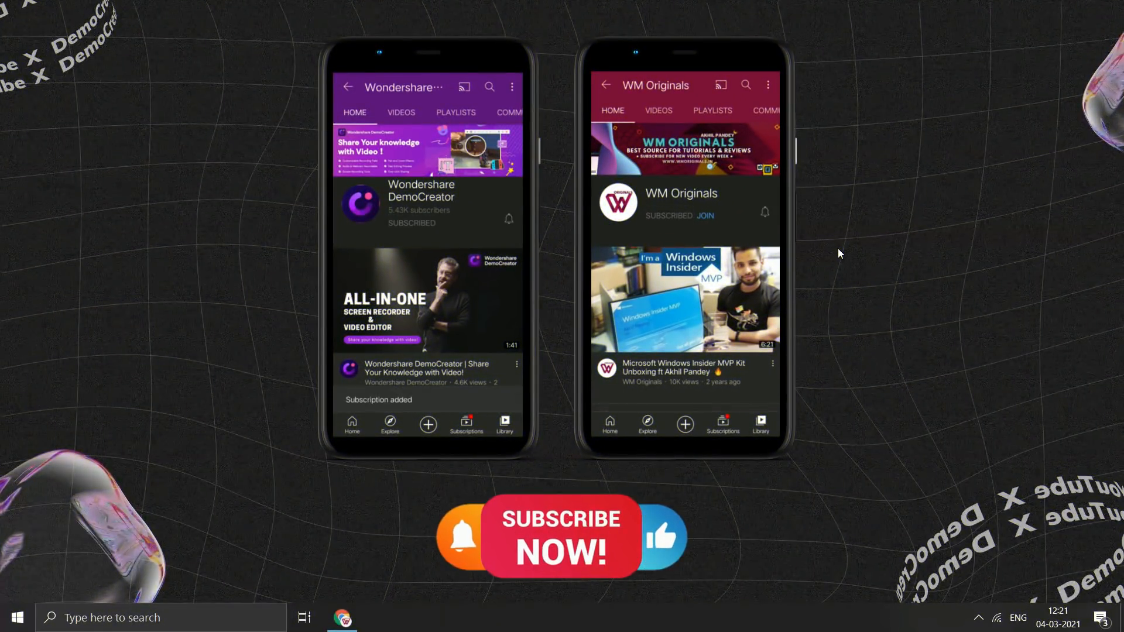